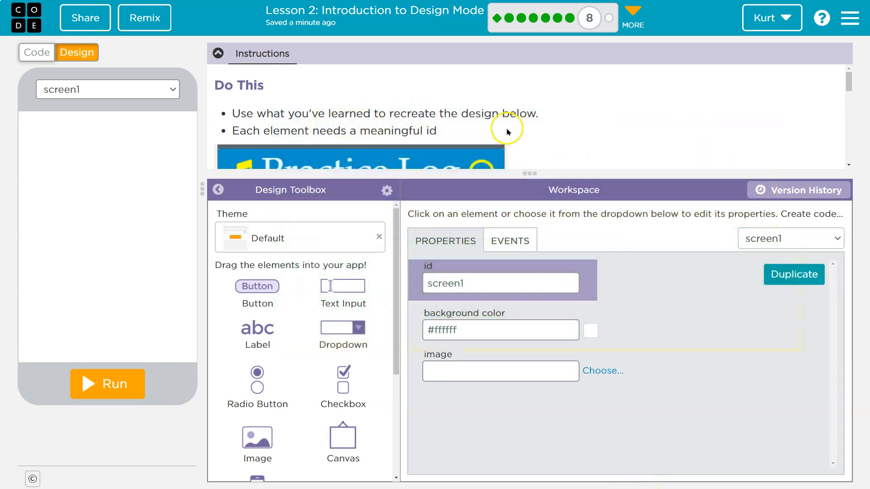
{"action": "mouse_move", "coordinate": [521, 127]}
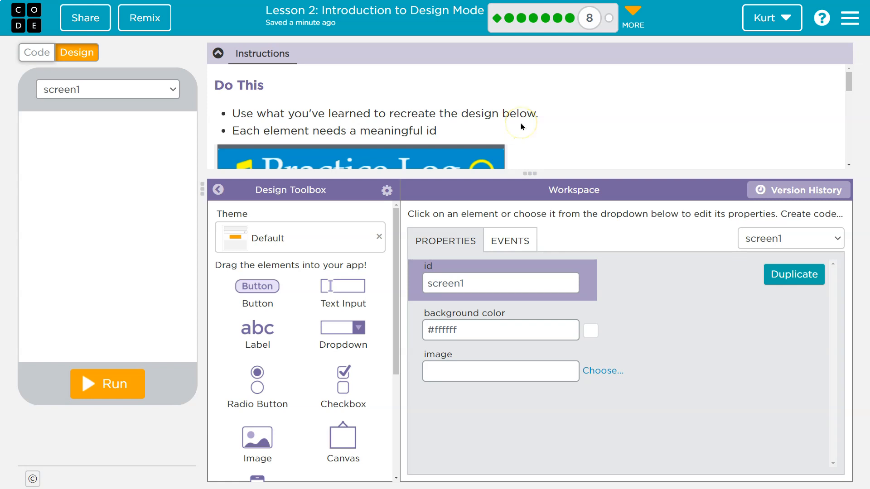
Choose the Polar theme from the Design Toolbox so screen1 gets a light blue background
{"action": "scroll", "scroll_direction": "down", "scroll_amount": 3}
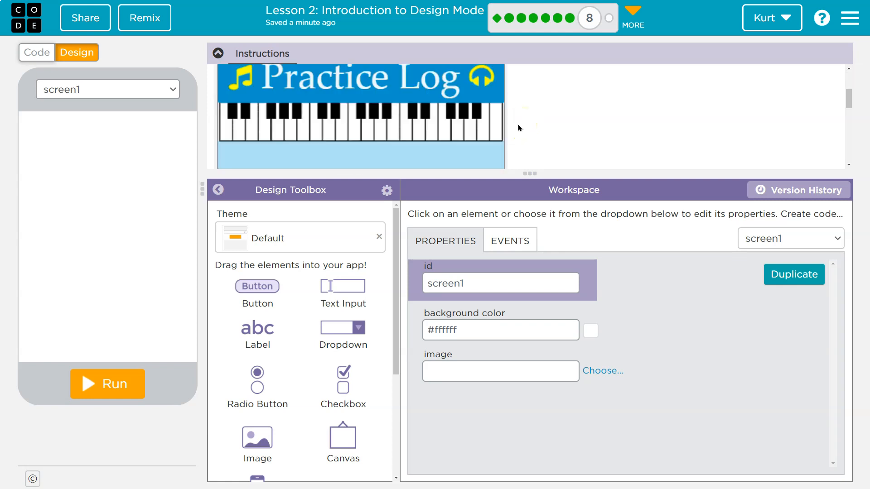
{"action": "scroll", "scroll_direction": "down", "scroll_amount": 3}
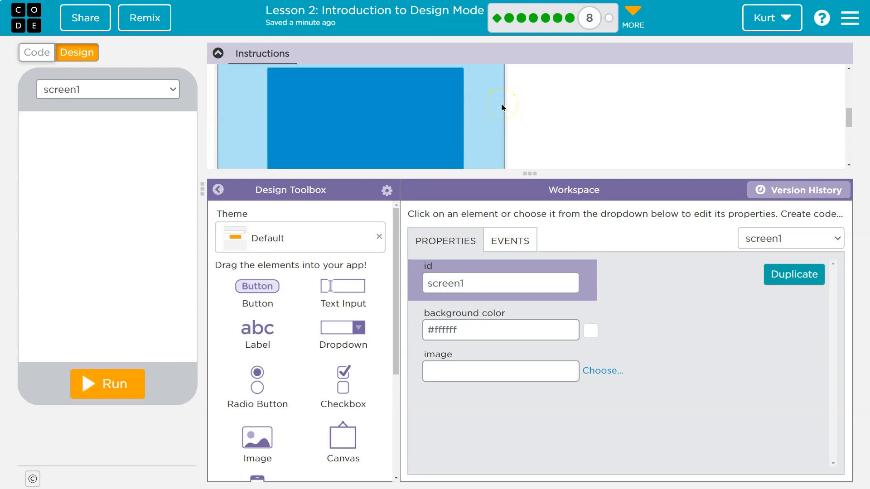
{"action": "scroll", "scroll_direction": "up", "scroll_amount": 3}
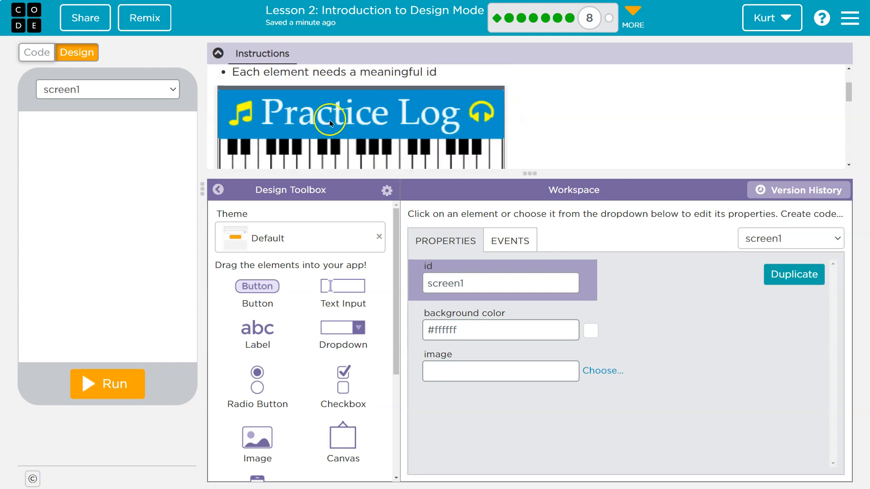
{"action": "scroll", "scroll_direction": "down", "scroll_amount": 3}
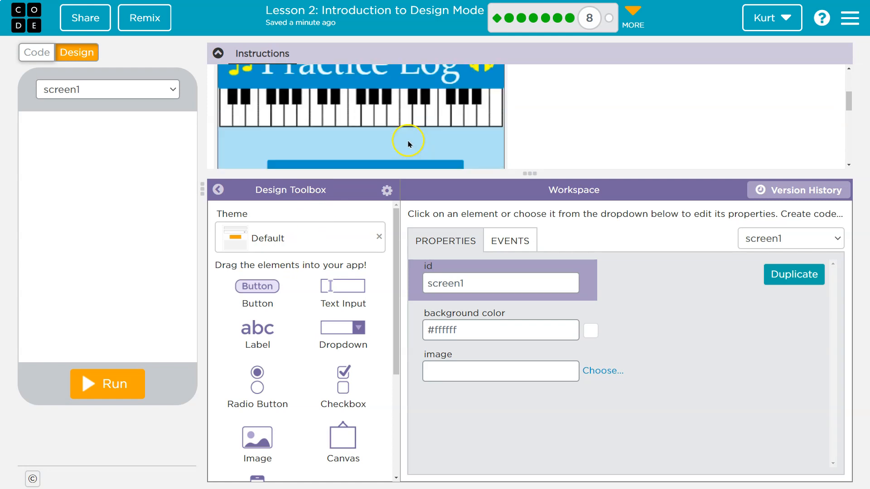
{"action": "left_click", "coordinate": [300, 239]}
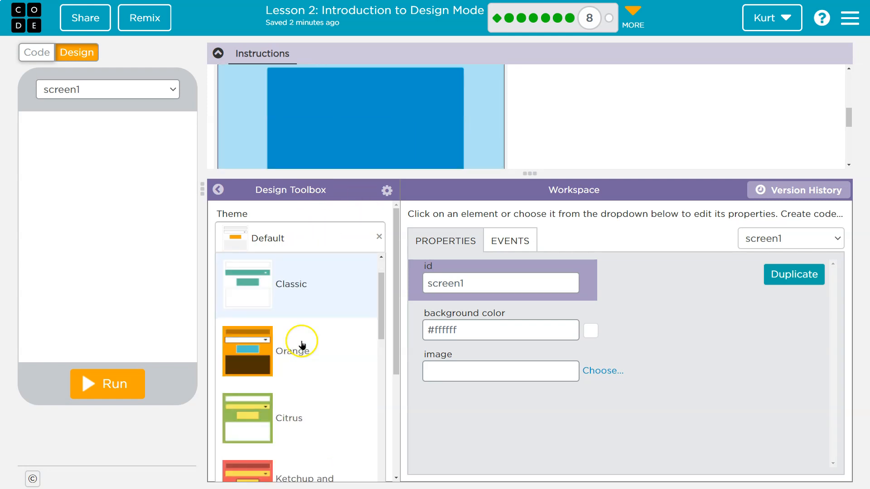
{"action": "scroll", "scroll_direction": "down", "scroll_amount": 3}
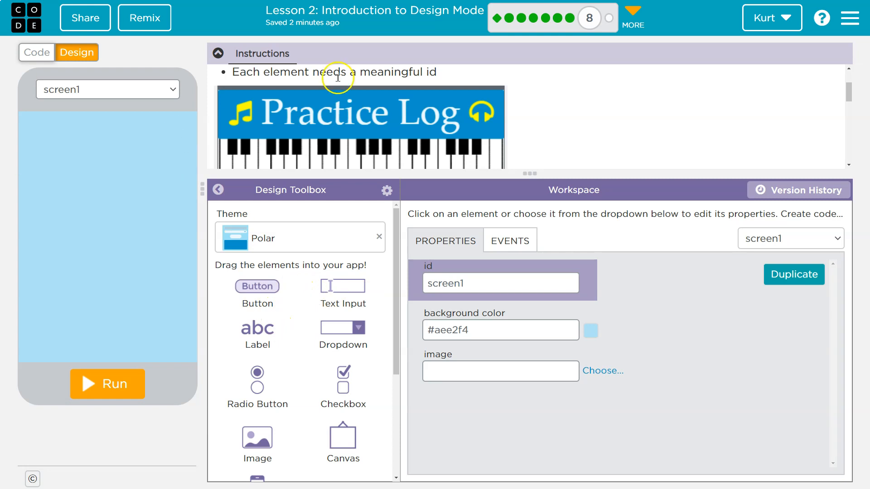
{"action": "mouse_move", "coordinate": [259, 330]}
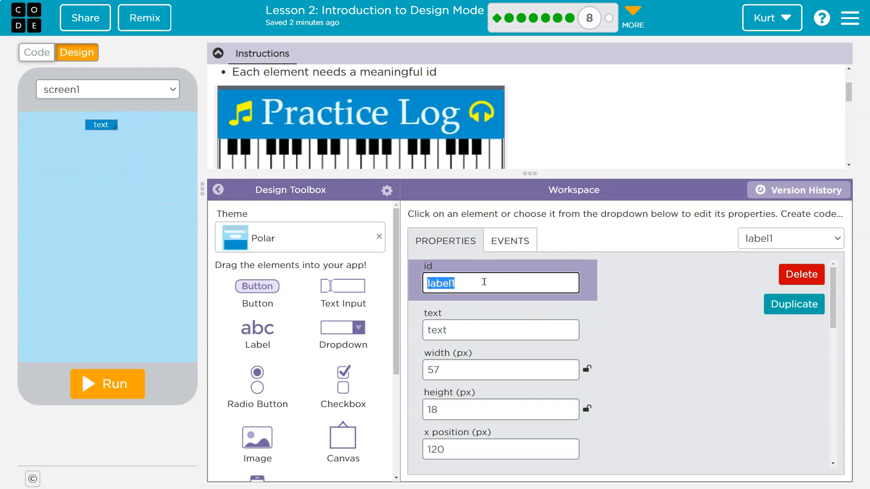
Name the new label titleText and set its text to Practice Log
{"action": "type", "text": "title"}
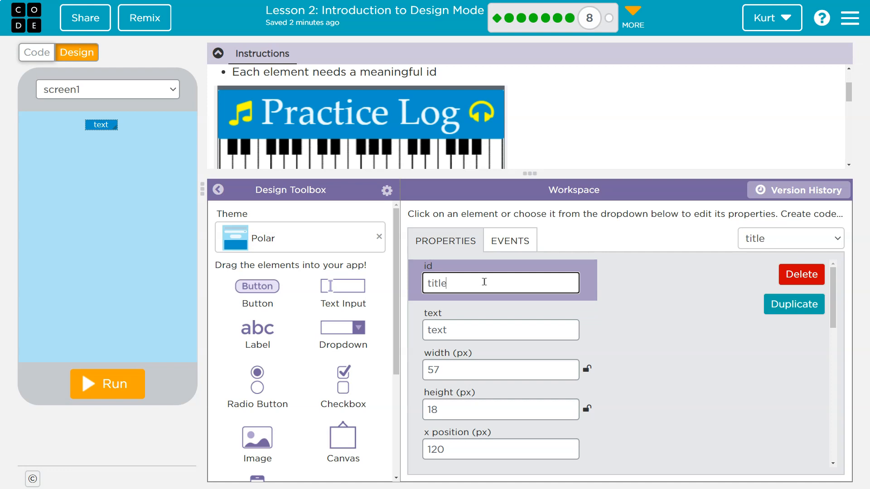
{"action": "type", "text": "Text"}
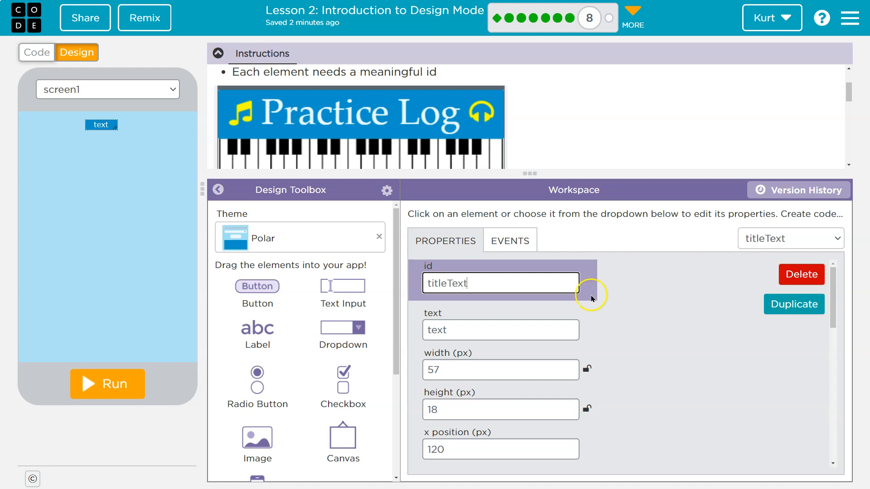
{"action": "scroll", "scroll_direction": "down", "scroll_amount": 3}
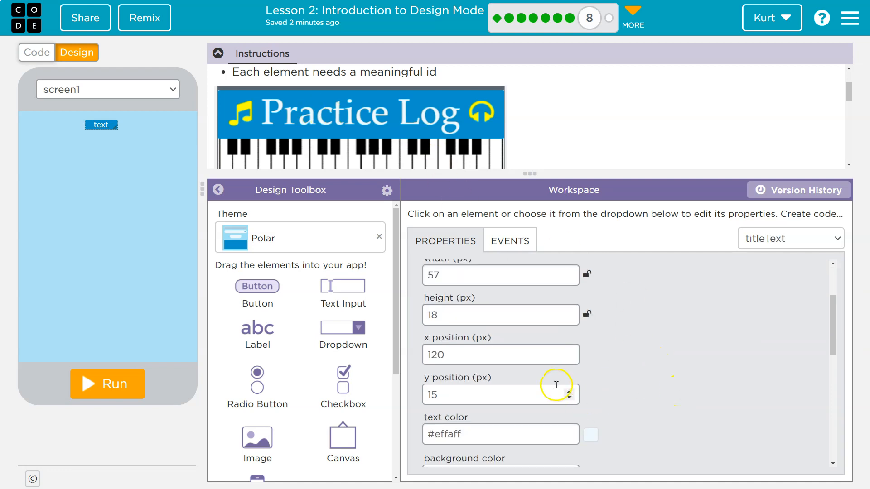
{"action": "scroll", "scroll_direction": "down", "scroll_amount": 3}
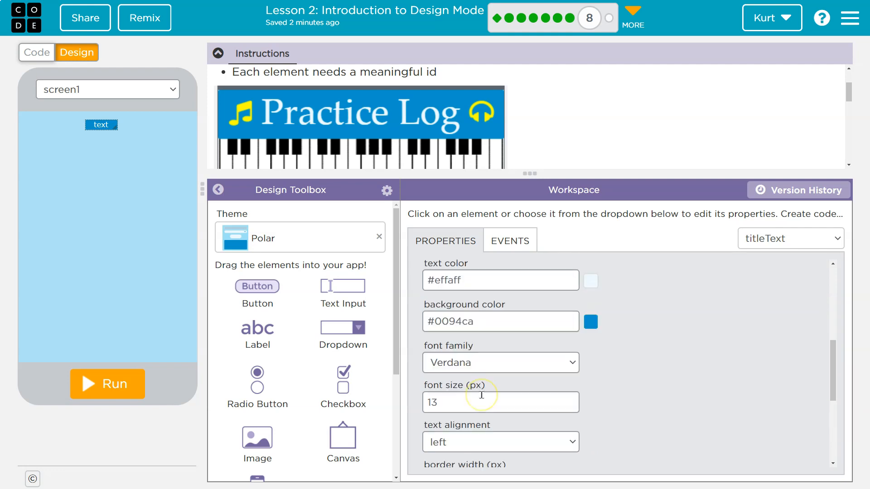
{"action": "scroll", "scroll_direction": "up", "scroll_amount": 3}
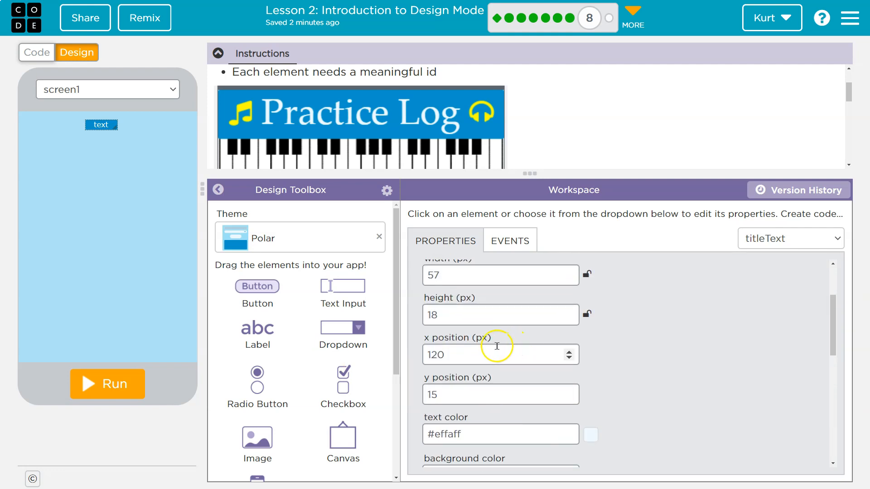
{"action": "scroll", "scroll_direction": "up", "scroll_amount": 3}
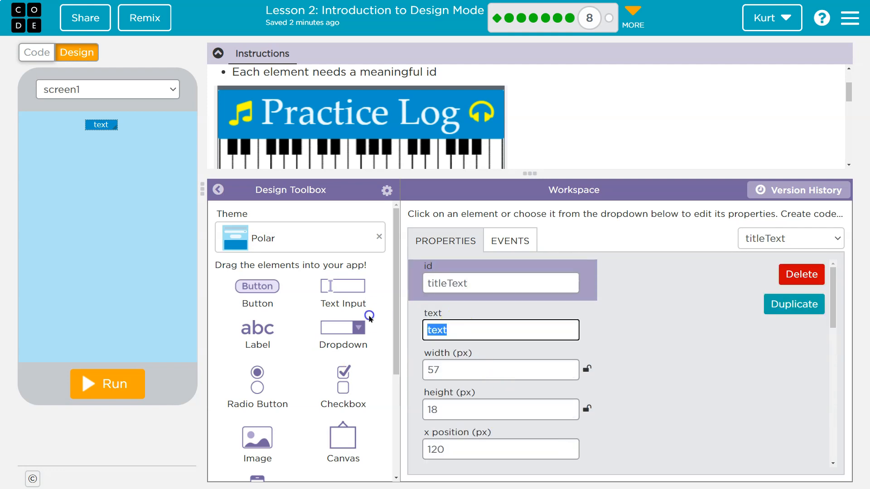
{"action": "type", "text": "Practice Log"}
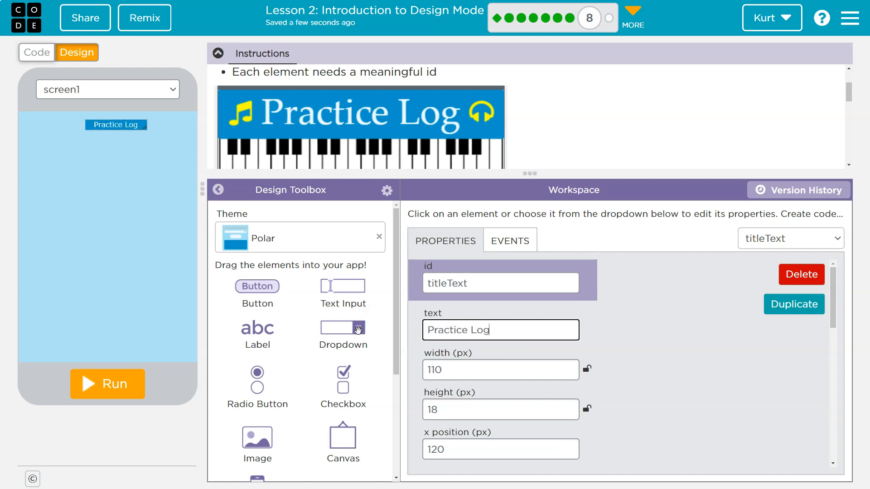
Stretch the title label across the top of the screen with font size 32
{"action": "left_click_drag", "start_coordinate": [115, 124], "coordinate": [120, 124]}
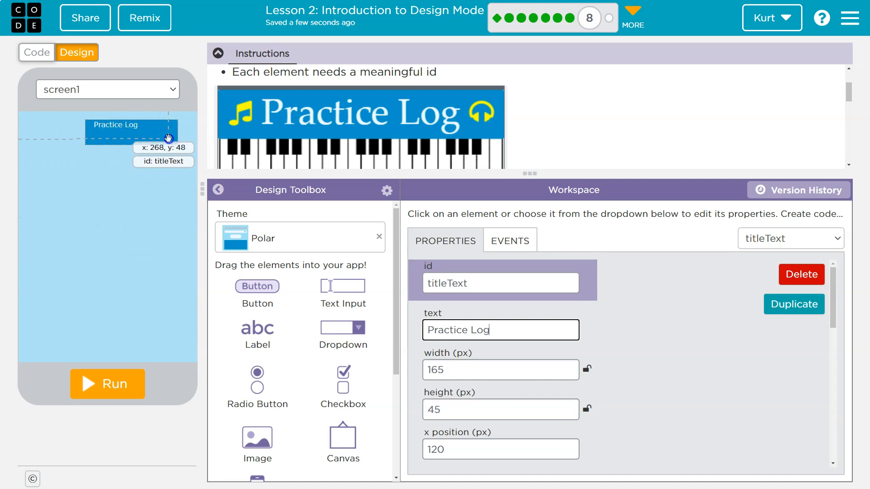
{"action": "scroll", "scroll_direction": "down", "scroll_amount": 3}
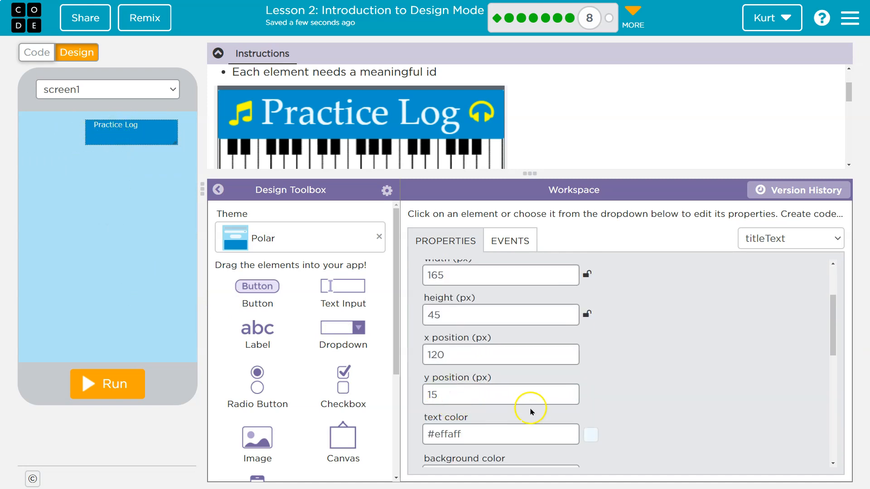
{"action": "scroll", "scroll_direction": "down", "scroll_amount": 3}
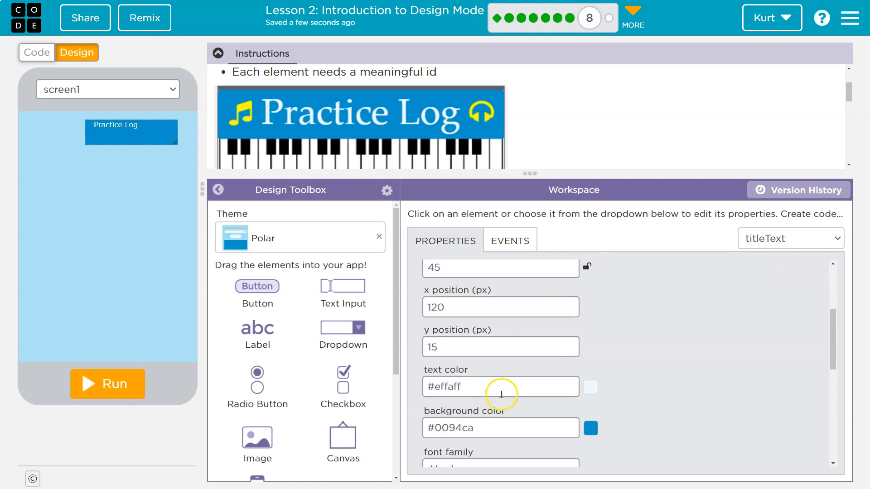
{"action": "scroll", "scroll_direction": "down", "scroll_amount": 3}
{"action": "type", "text": "40"}
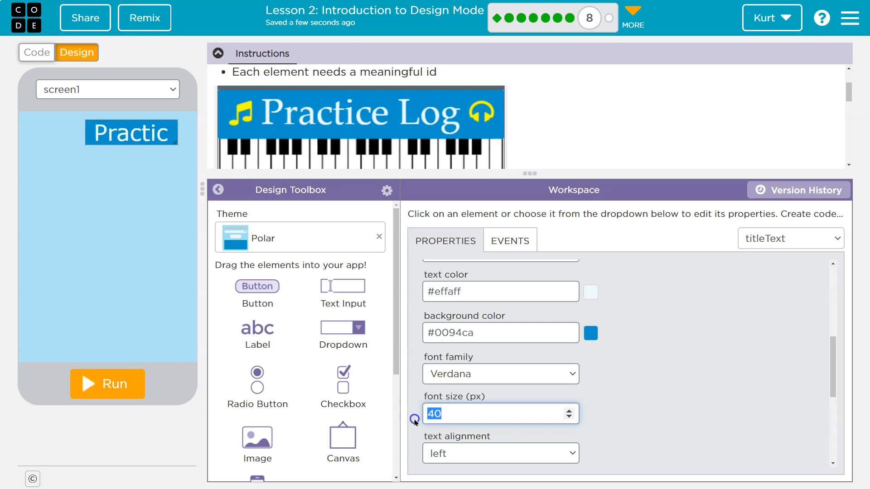
{"action": "type", "text": "32"}
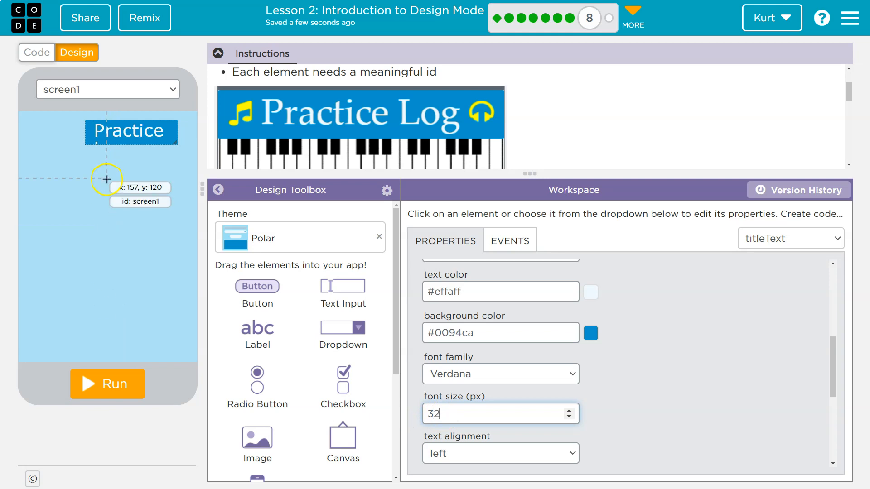
{"action": "left_click_drag", "start_coordinate": [131, 132], "coordinate": [55, 124]}
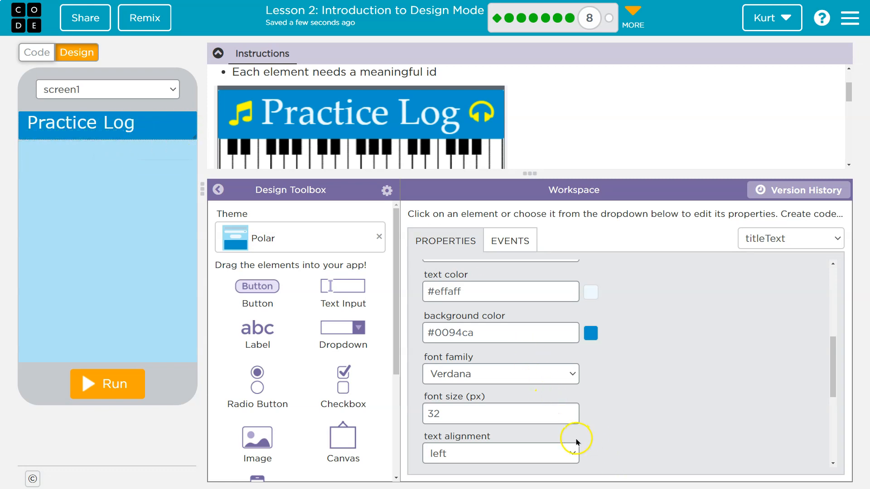
Center the title text using the text alignment setting
{"action": "left_click", "coordinate": [499, 453]}
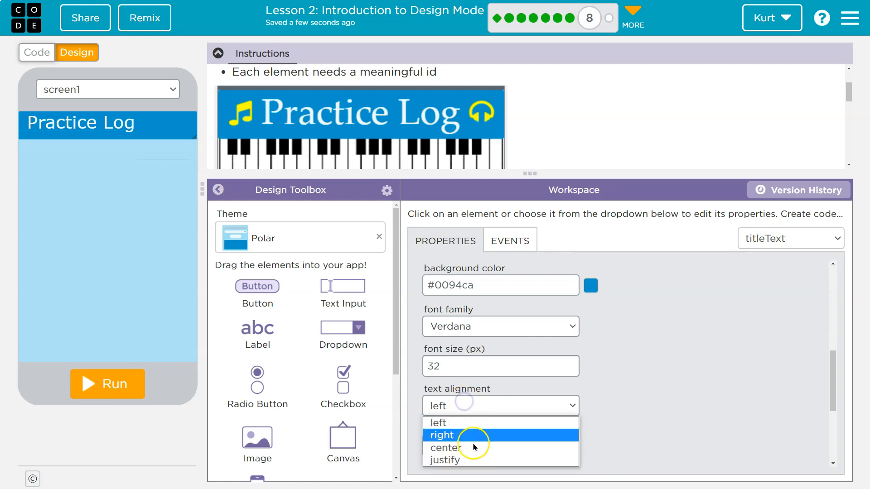
{"action": "left_click", "coordinate": [445, 447]}
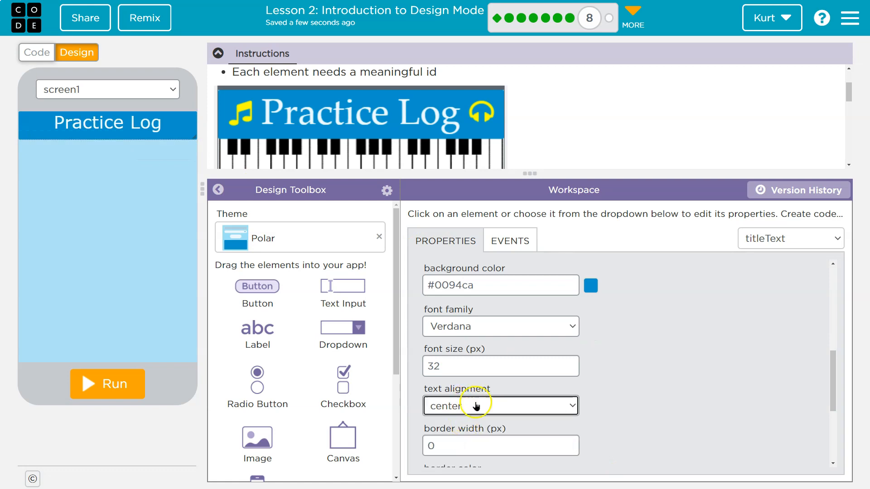
{"action": "mouse_move", "coordinate": [405, 191]}
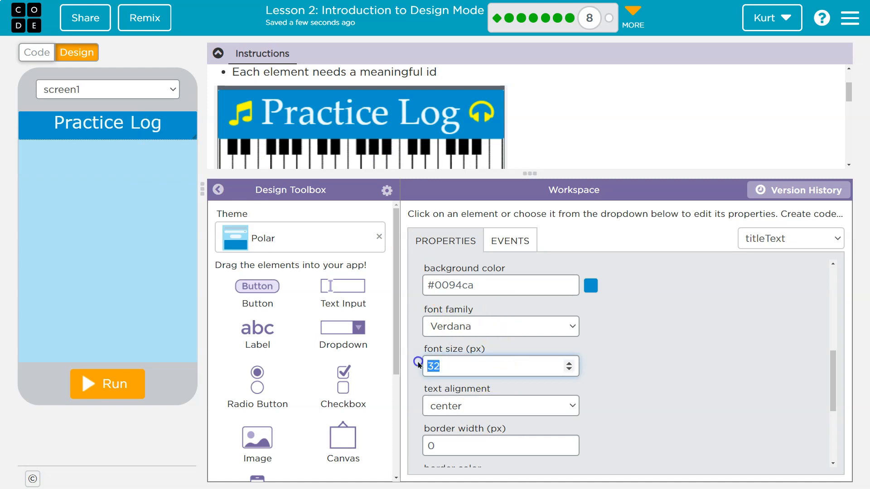
Try Georgia and another font, then settle on Palatino for the title at size 36
{"action": "left_click", "coordinate": [568, 363]}
{"action": "type", "text": "36"}
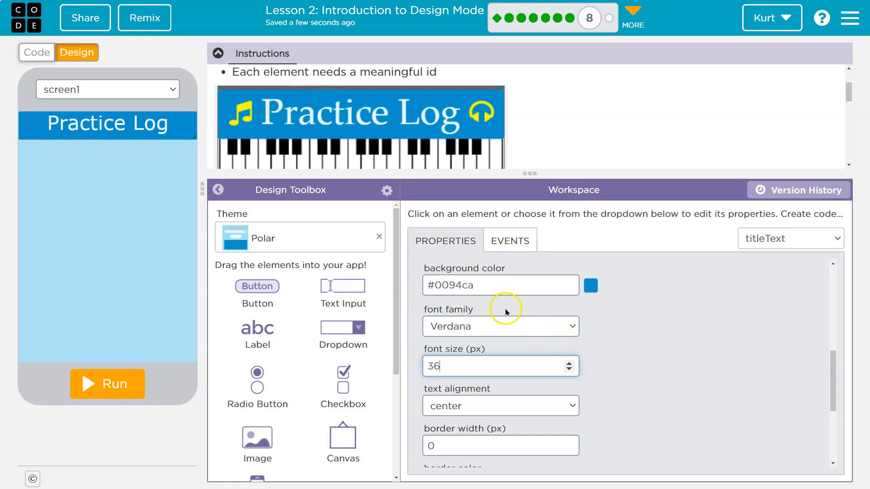
{"action": "left_click", "coordinate": [499, 327]}
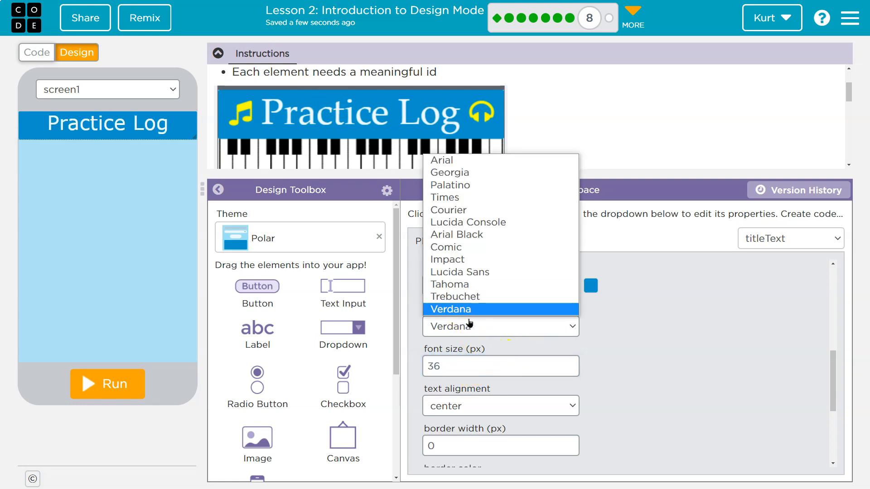
{"action": "mouse_move", "coordinate": [459, 272]}
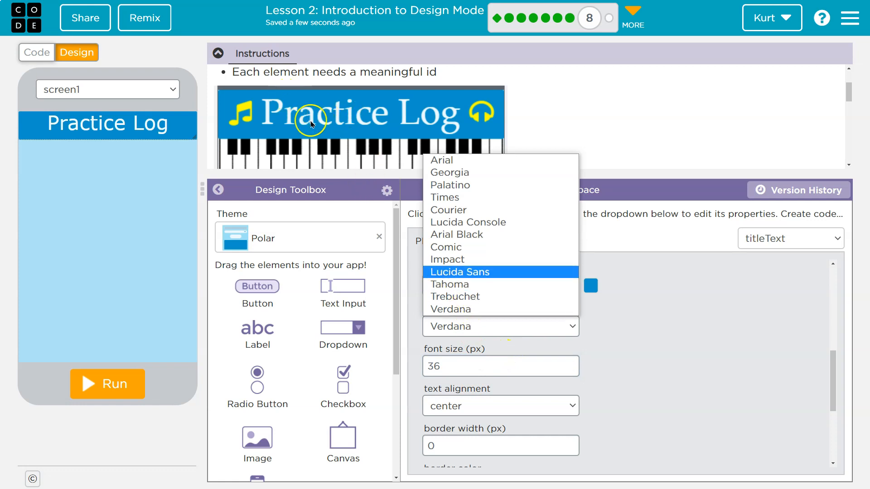
{"action": "left_click", "coordinate": [450, 172]}
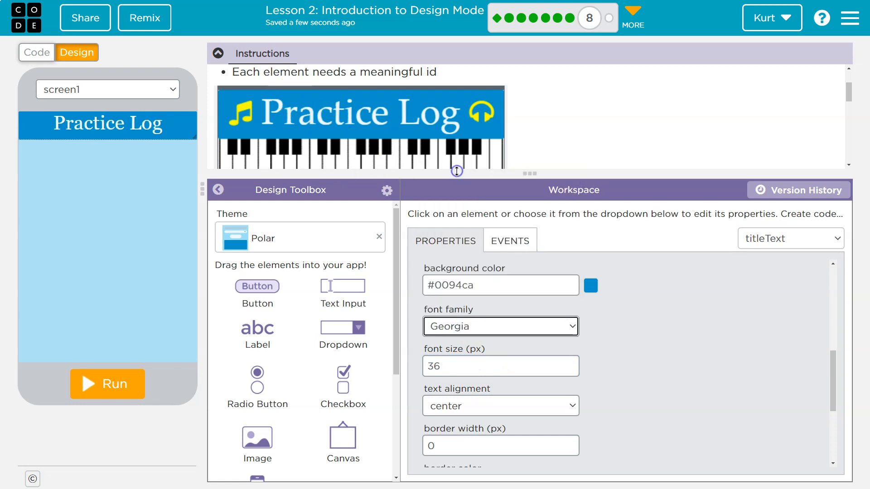
{"action": "mouse_move", "coordinate": [485, 295]}
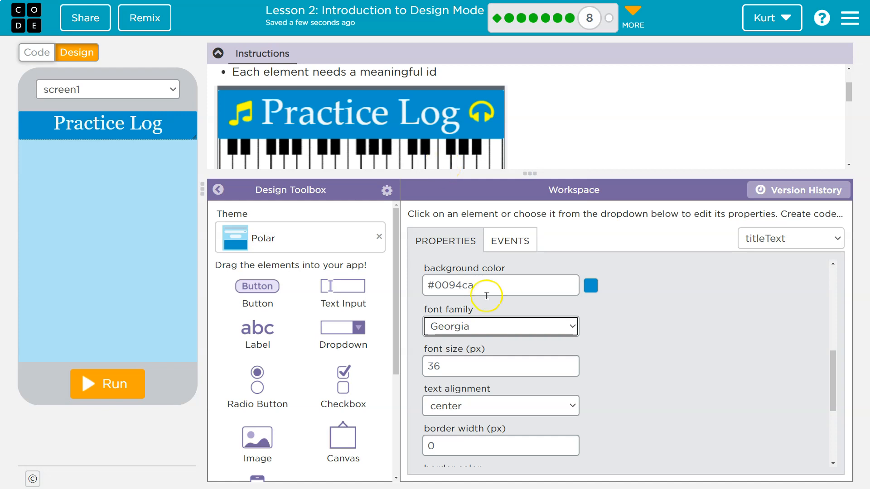
{"action": "left_click", "coordinate": [498, 327]}
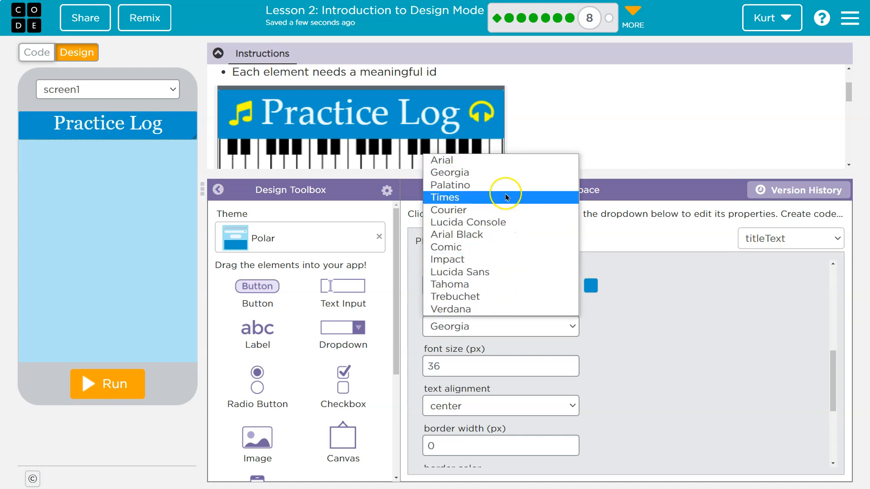
{"action": "mouse_move", "coordinate": [499, 272]}
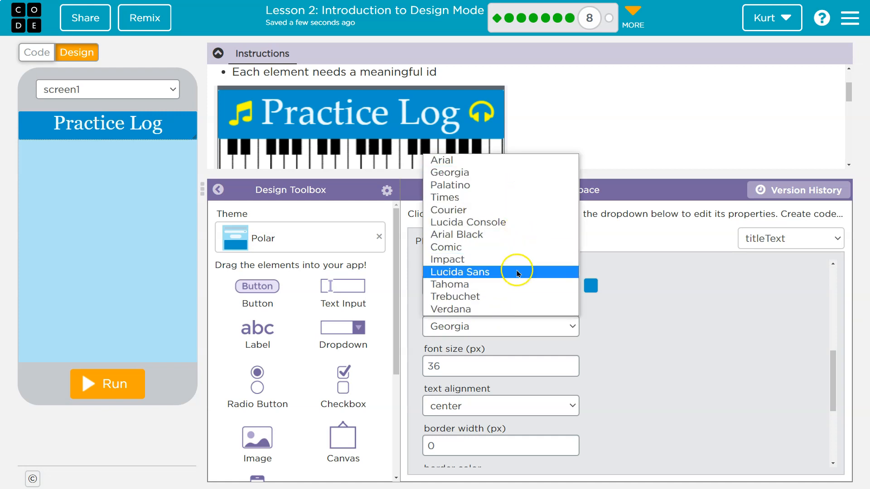
{"action": "left_click", "coordinate": [459, 272]}
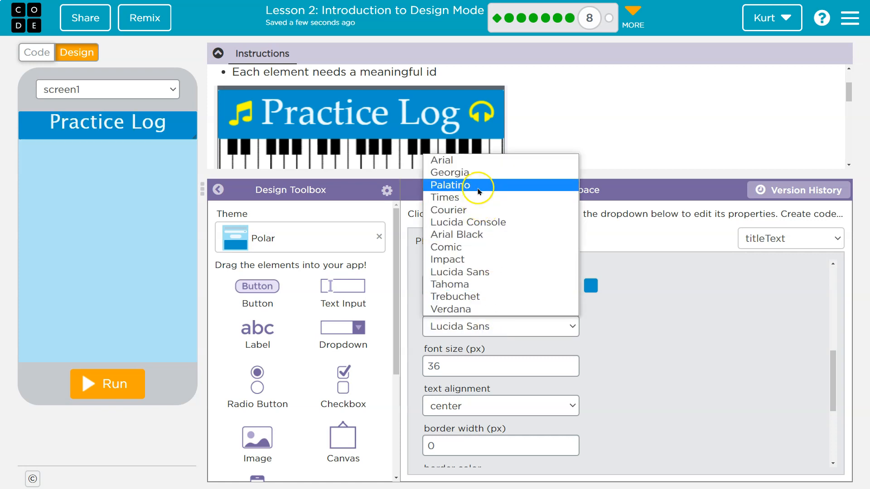
{"action": "left_click", "coordinate": [450, 184]}
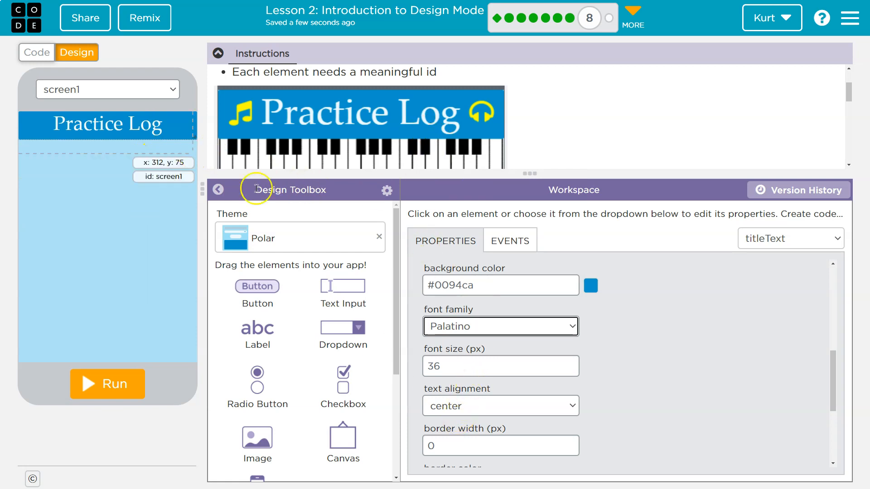
{"action": "scroll", "scroll_direction": "down", "scroll_amount": 3}
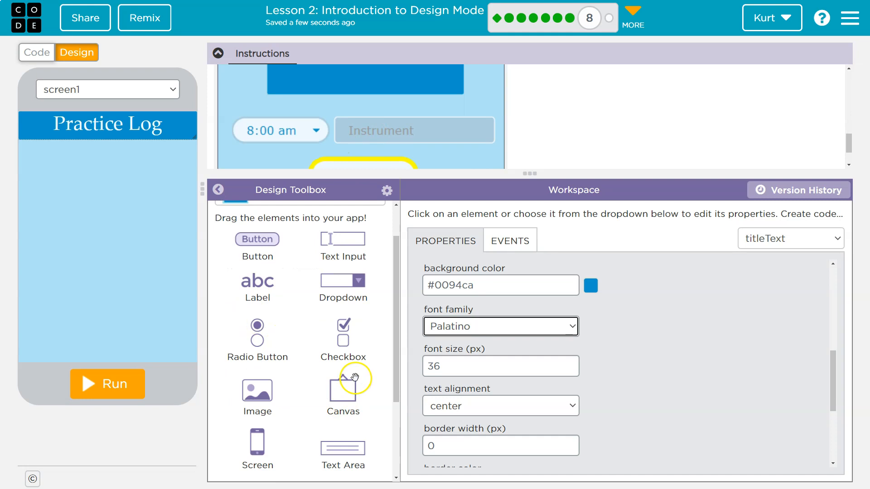
Scroll the instructions to review the target layout with time dropdown and Instrument field
{"action": "scroll", "scroll_direction": "down", "scroll_amount": 3}
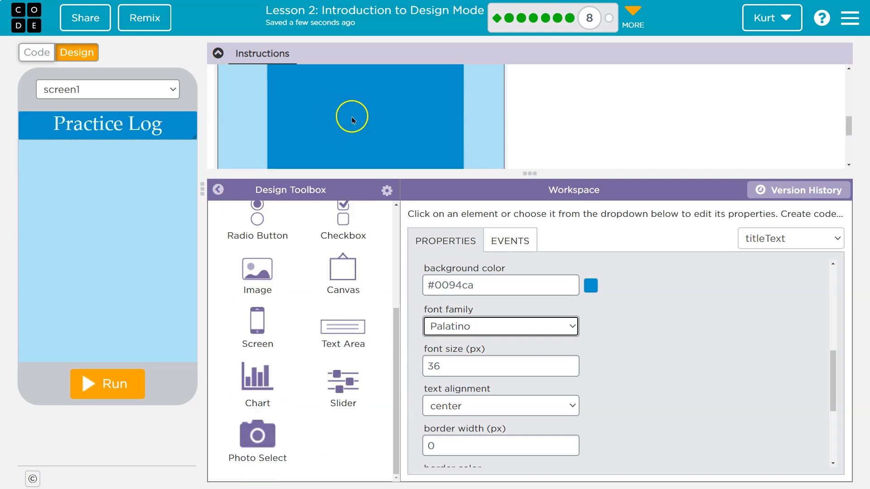
{"action": "scroll", "scroll_direction": "up", "scroll_amount": 3}
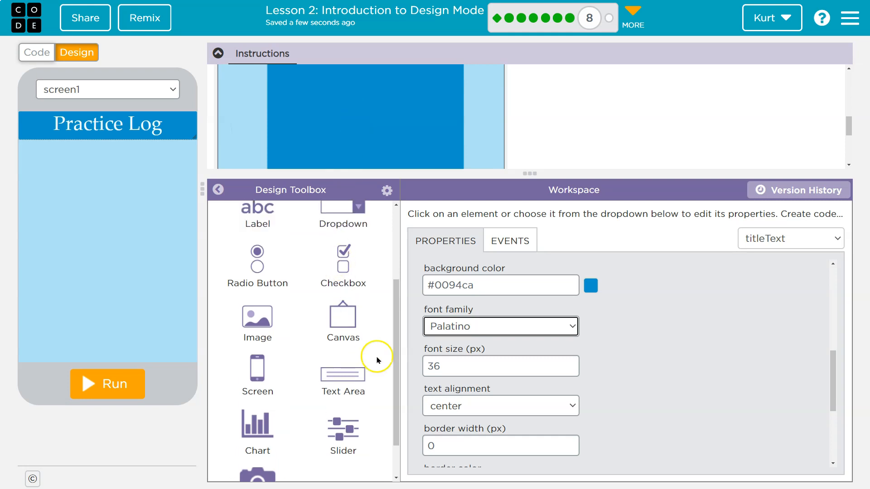
{"action": "mouse_move", "coordinate": [337, 375]}
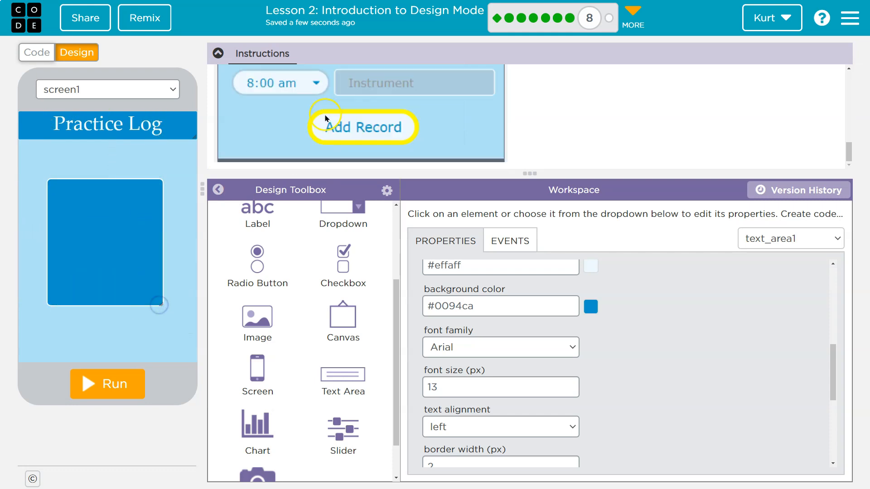
Name the text area textAreaLog, position it at x 55, y 115, and set border width 0
{"action": "scroll", "scroll_direction": "up", "scroll_amount": 3}
{"action": "type", "text": "textAre"}
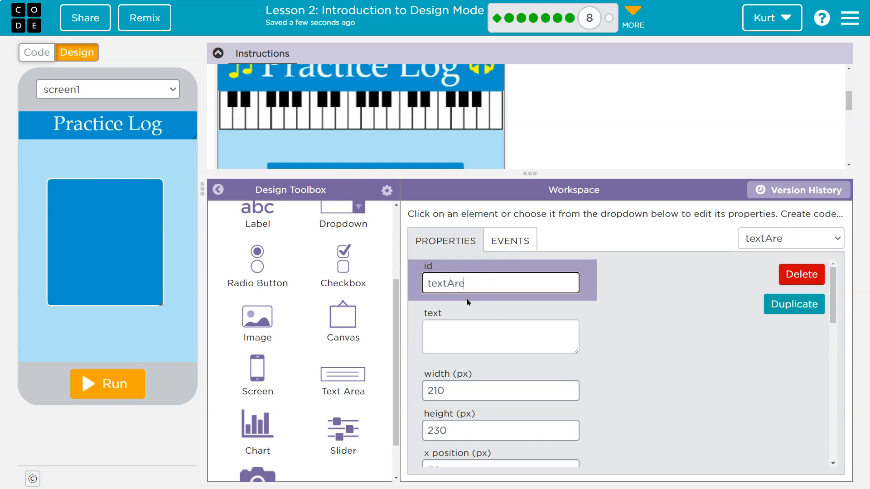
{"action": "type", "text": "a"}
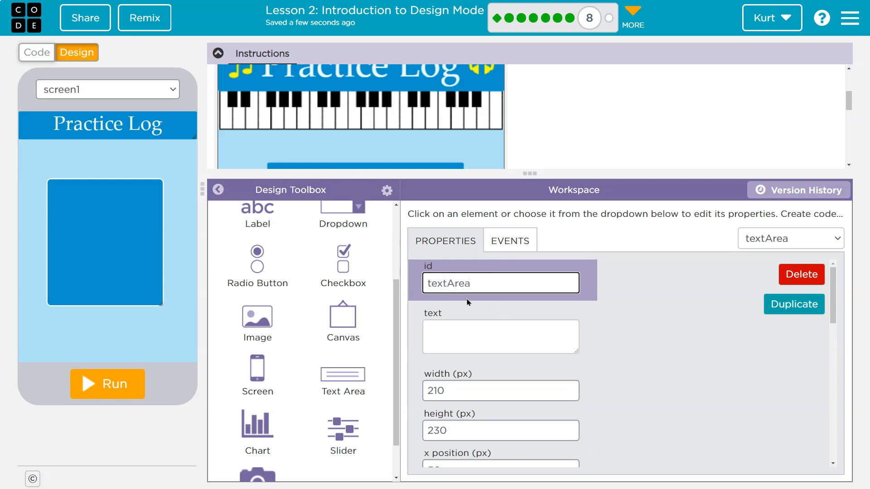
{"action": "type", "text": "Log"}
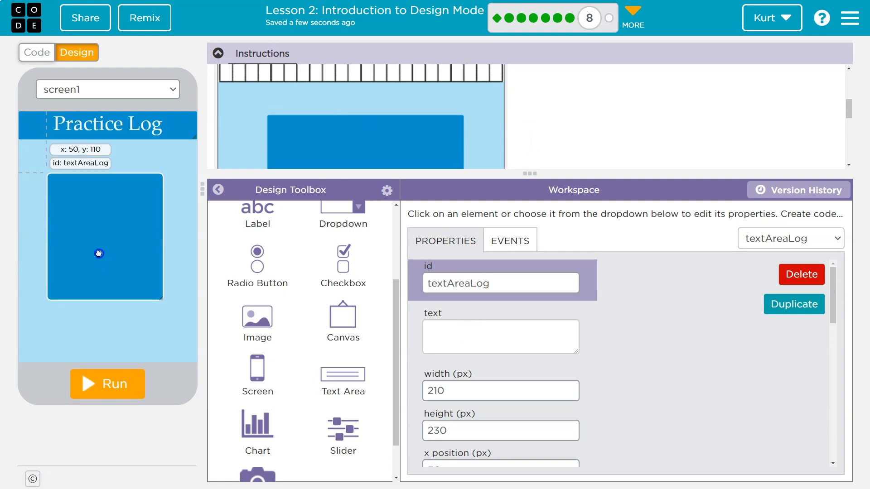
{"action": "scroll", "scroll_direction": "down", "scroll_amount": 3}
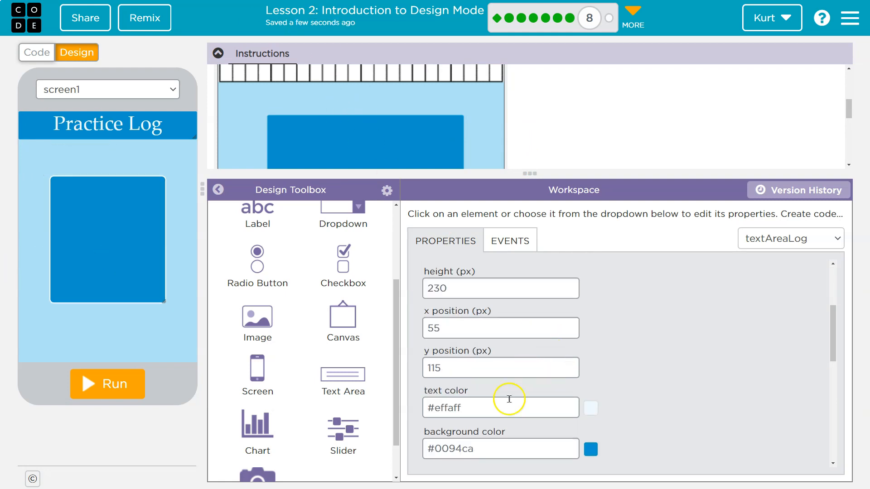
{"action": "scroll", "scroll_direction": "down", "scroll_amount": 3}
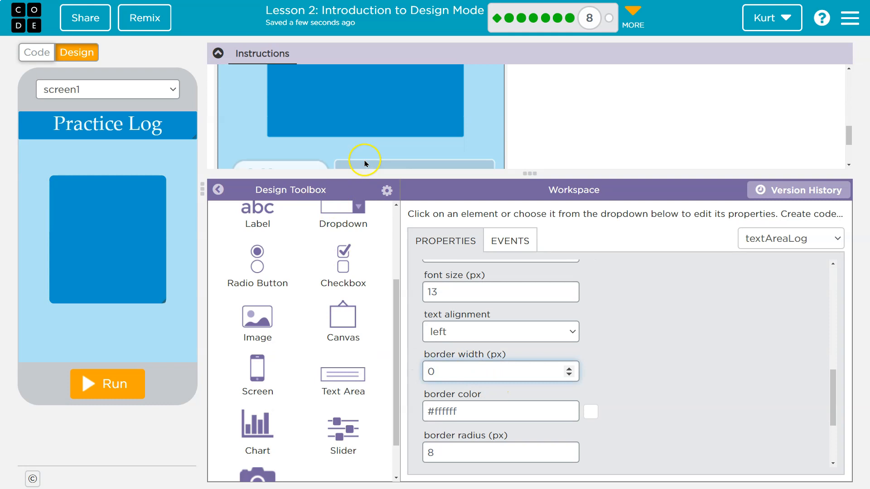
{"action": "scroll", "scroll_direction": "down", "scroll_amount": 3}
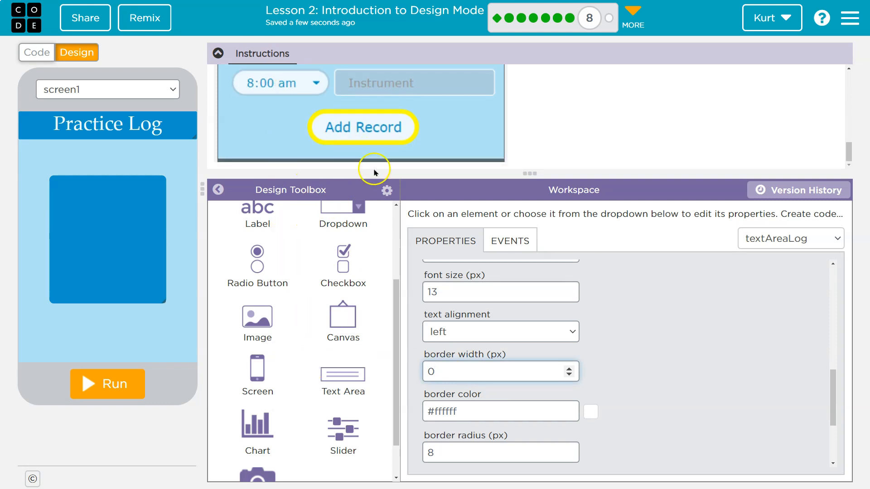
{"action": "scroll", "scroll_direction": "up", "scroll_amount": 3}
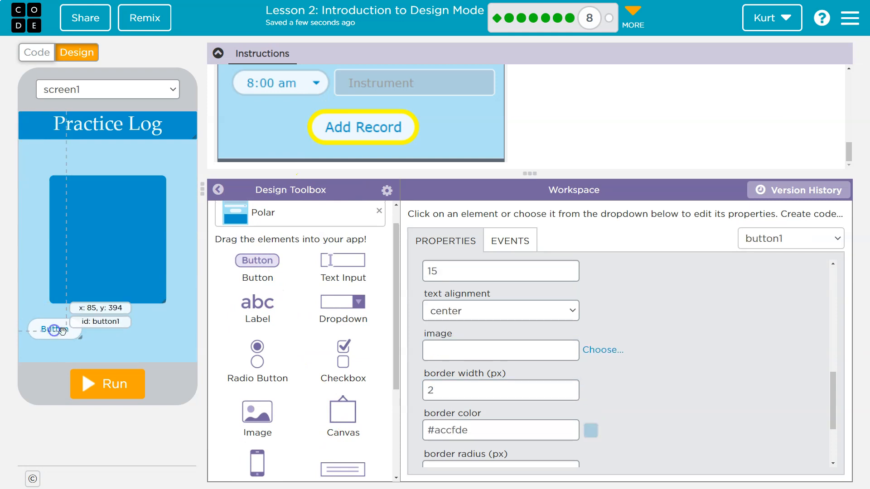
Name the new button recordButton and label it Add Record
{"action": "scroll", "scroll_direction": "down", "scroll_amount": 3}
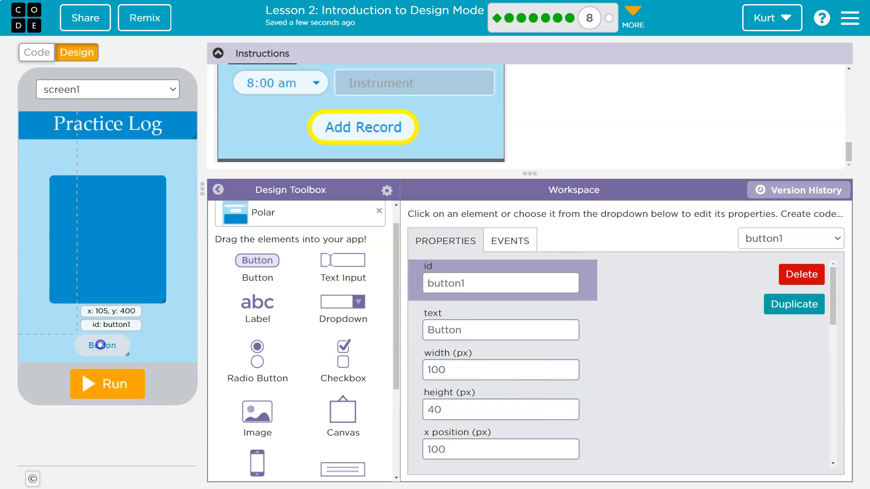
{"action": "left_click", "coordinate": [112, 233]}
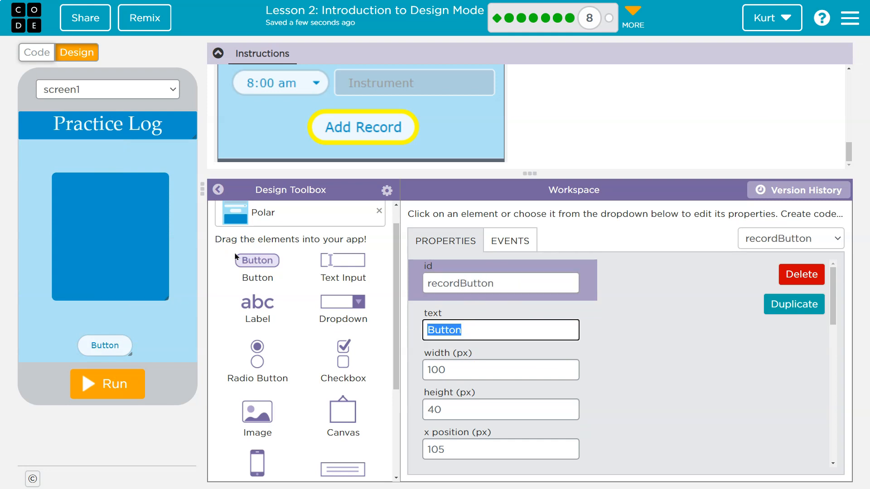
{"action": "type", "text": "Rec"}
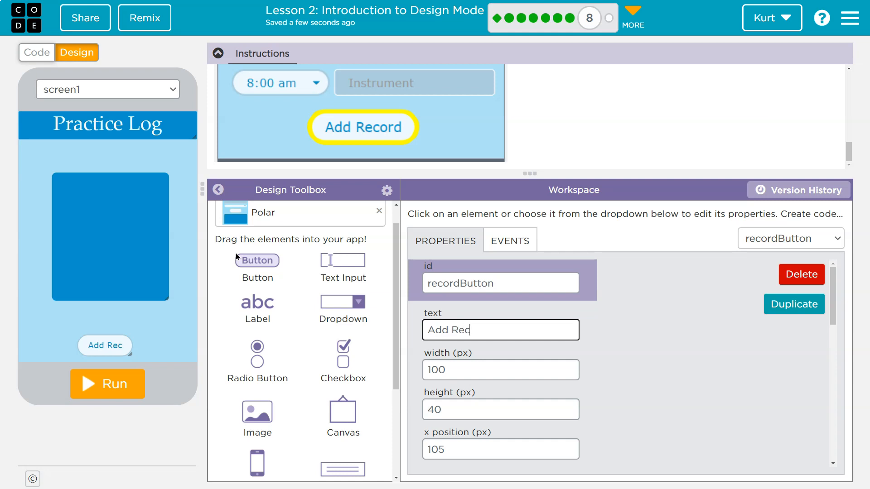
{"action": "type", "text": "ord"}
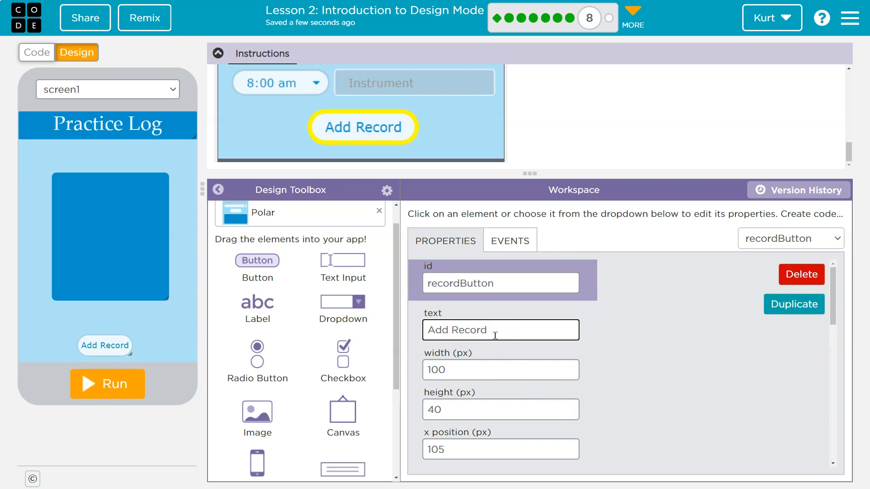
{"action": "mouse_move", "coordinate": [318, 166]}
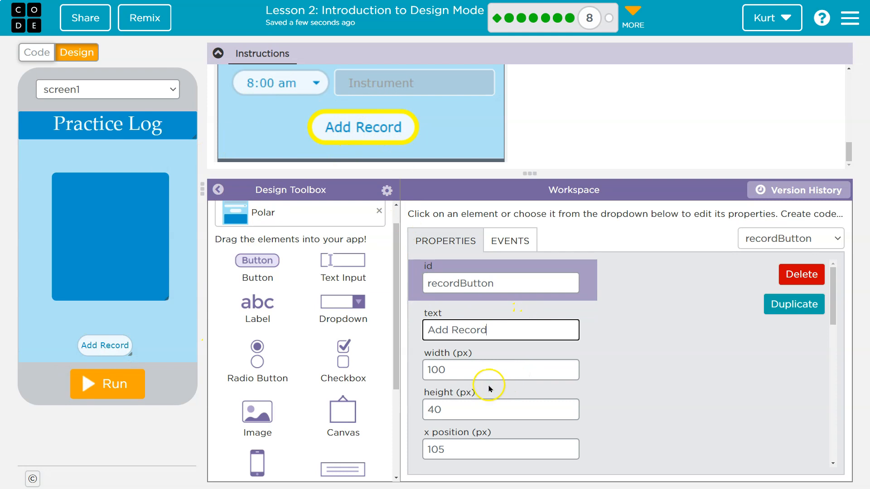
Give the button border width 5, border radius 20 and a yellow border colour
{"action": "scroll", "scroll_direction": "down", "scroll_amount": 3}
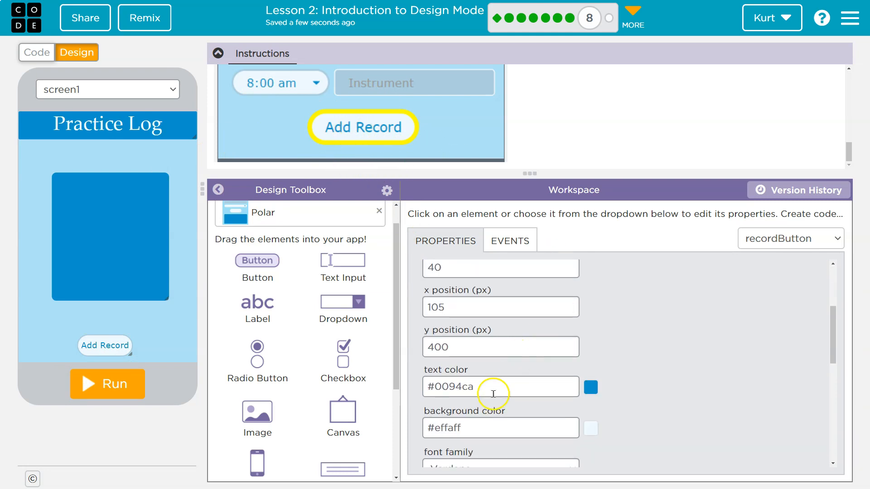
{"action": "scroll", "scroll_direction": "down", "scroll_amount": 3}
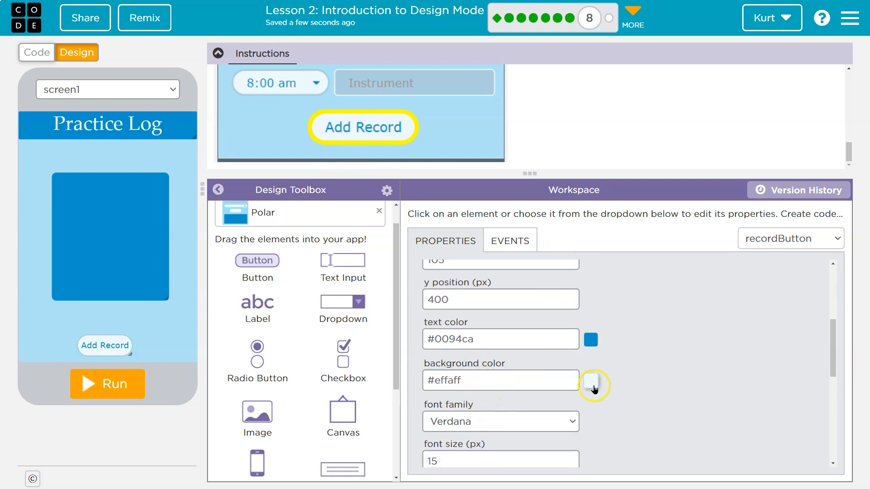
{"action": "scroll", "scroll_direction": "down", "scroll_amount": 3}
{"action": "type", "text": "5"}
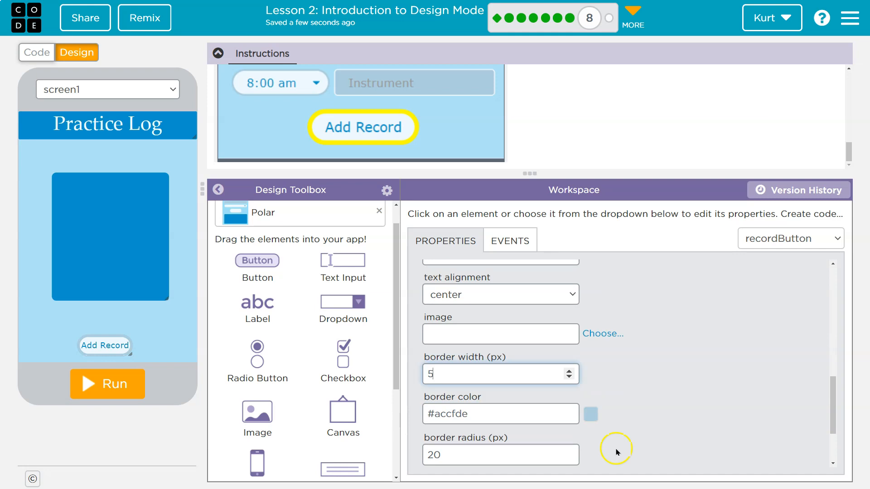
{"action": "left_click", "coordinate": [590, 414]}
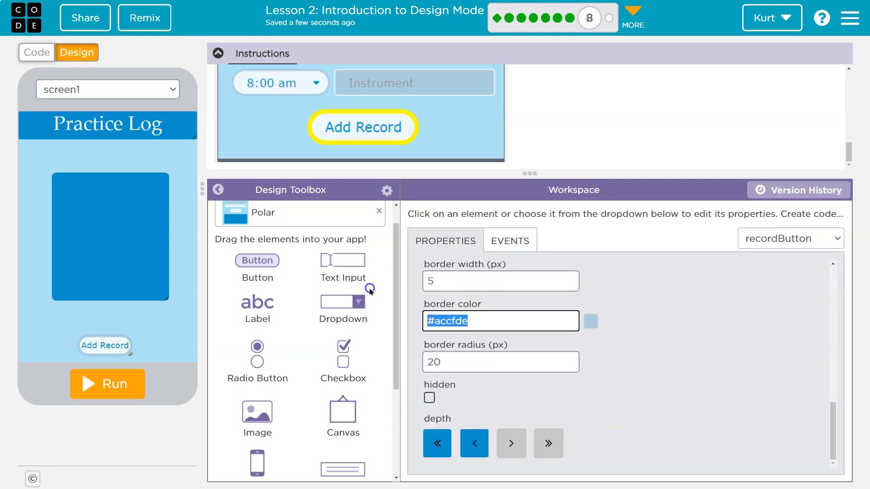
{"action": "type", "text": "yellow"}
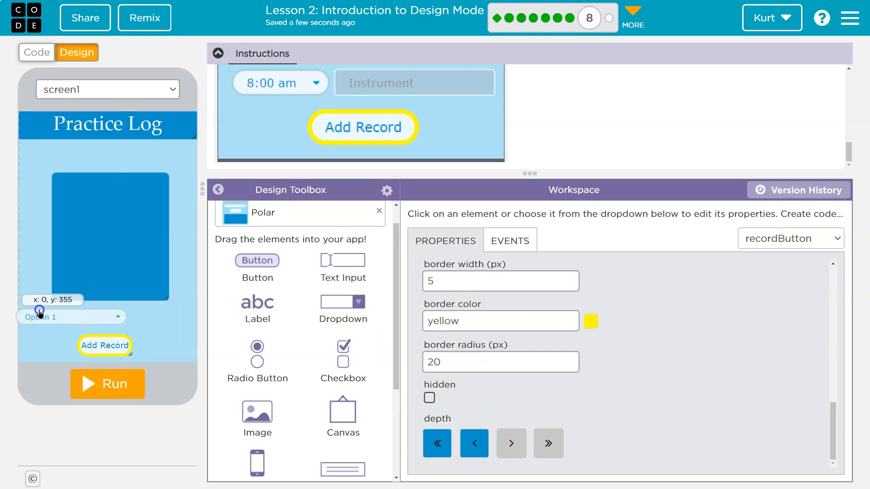
Place a dropdown above the Add Record button and name it dropDownTime
{"action": "left_click", "coordinate": [71, 315]}
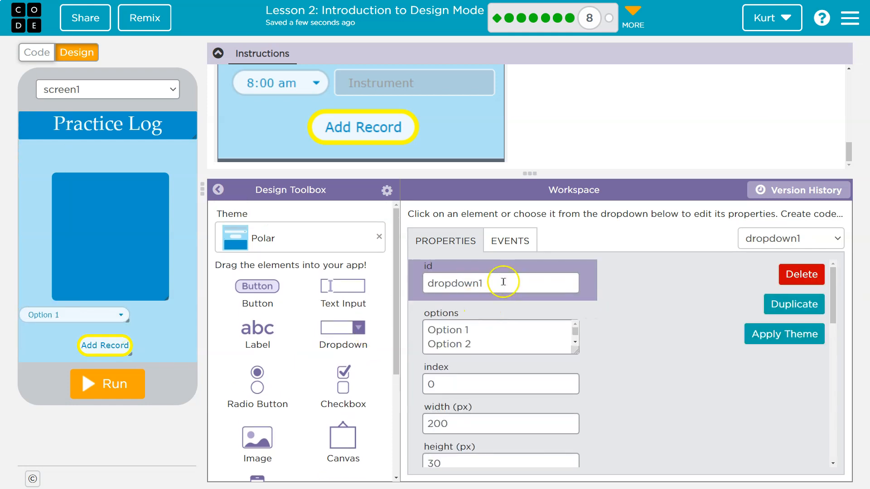
{"action": "triple_click", "coordinate": [500, 283]}
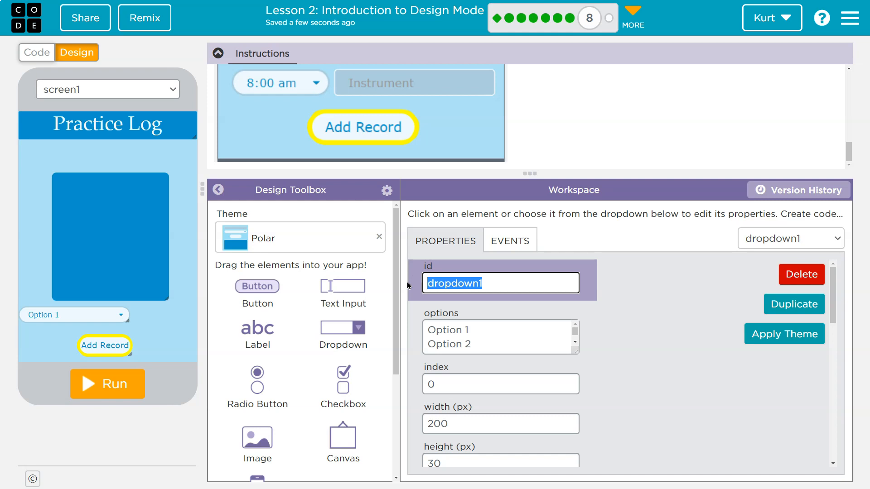
{"action": "type", "text": "t"}
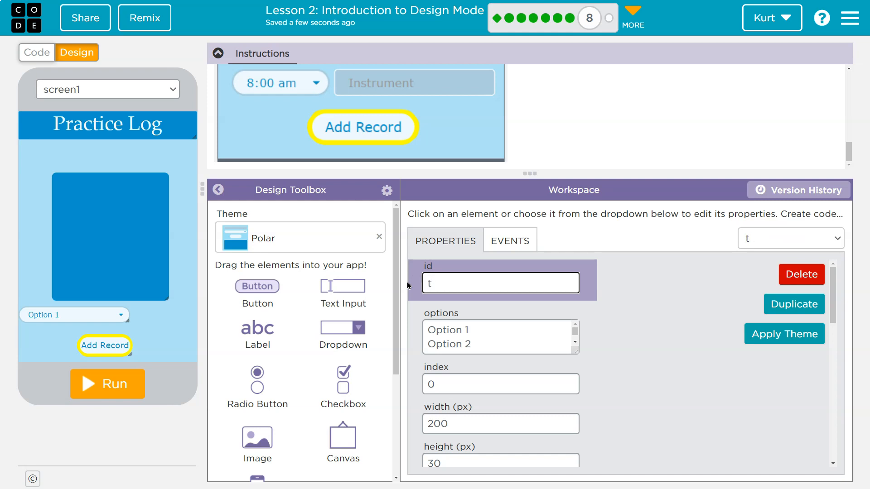
{"action": "type", "text": "dropDownTim"}
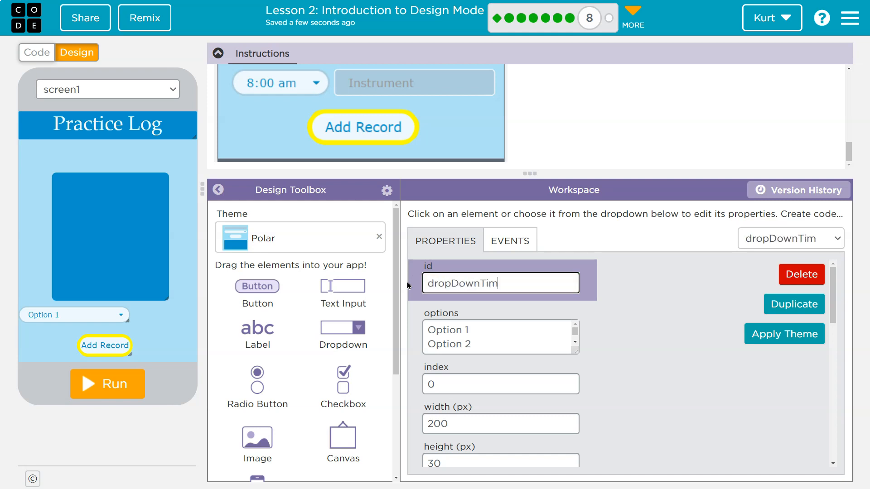
{"action": "type", "text": "e"}
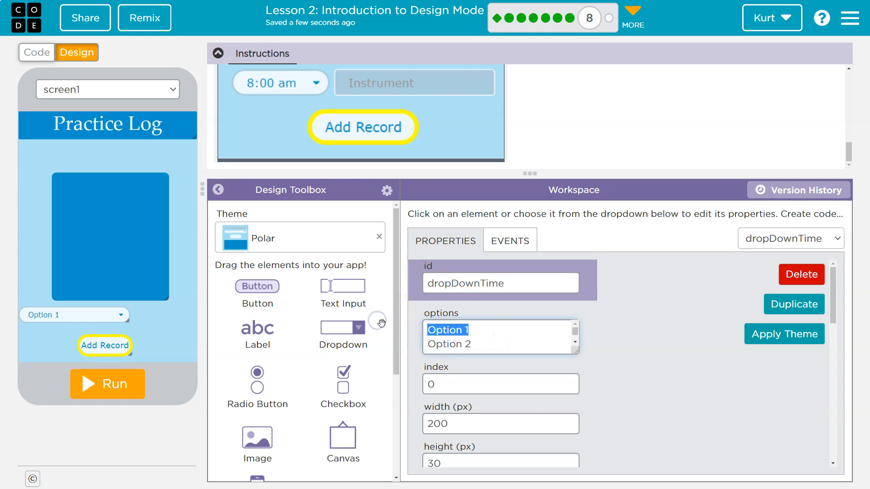
Fill the dropdown options with 8:00 am, 9:00 am and 10:00 am, then reposition it at the left edge
{"action": "type", "text": "8:00 am"}
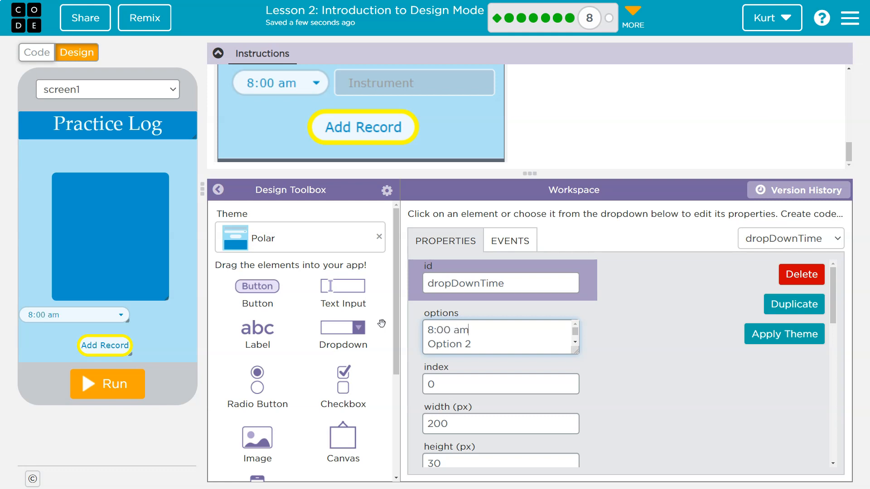
{"action": "double_click", "coordinate": [450, 344]}
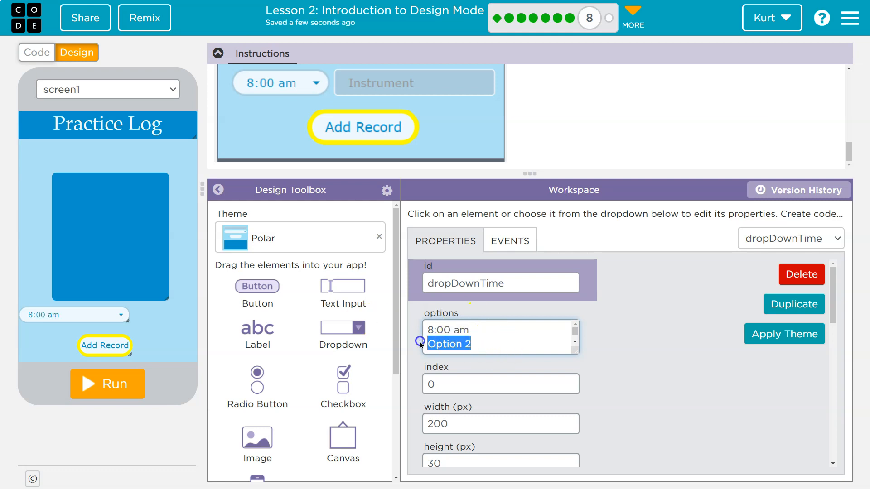
{"action": "type", "text": "9:00 am"}
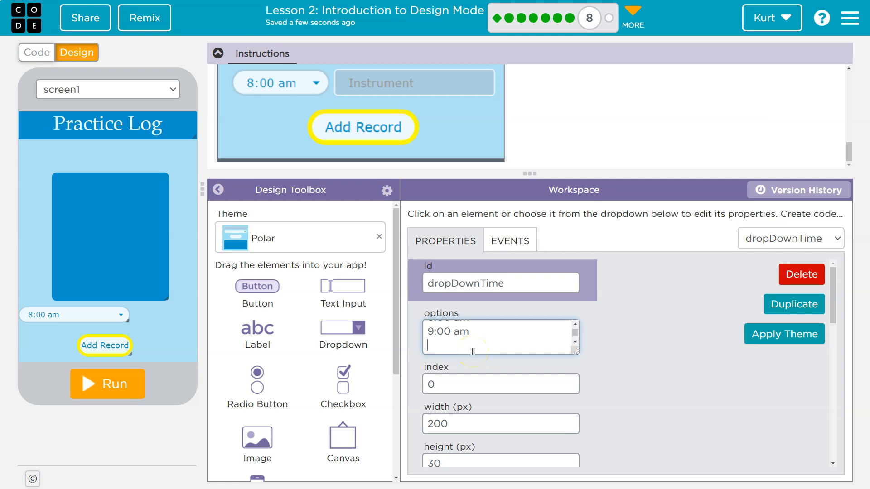
{"action": "type", "text": "10:00"}
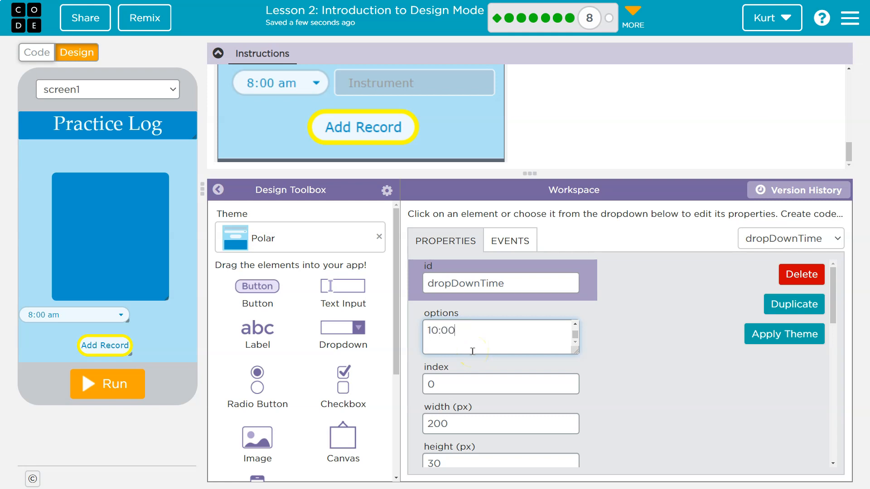
{"action": "type", "text": "am"}
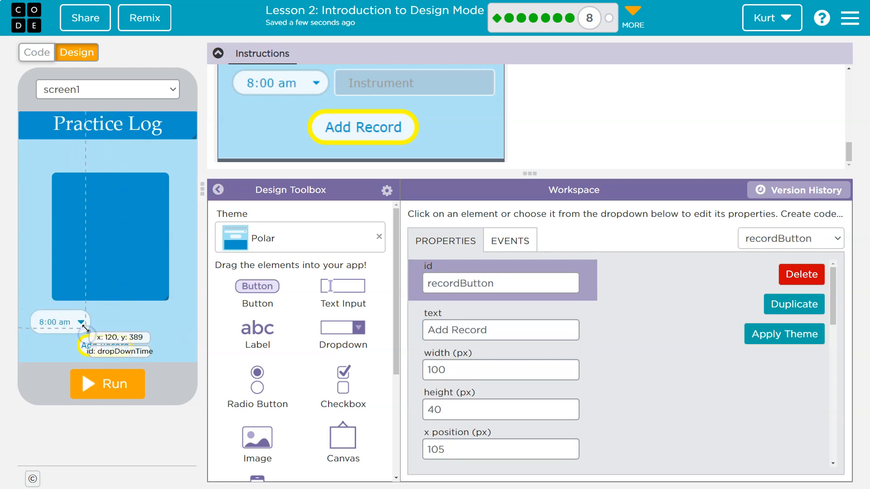
{"action": "left_click", "coordinate": [58, 322]}
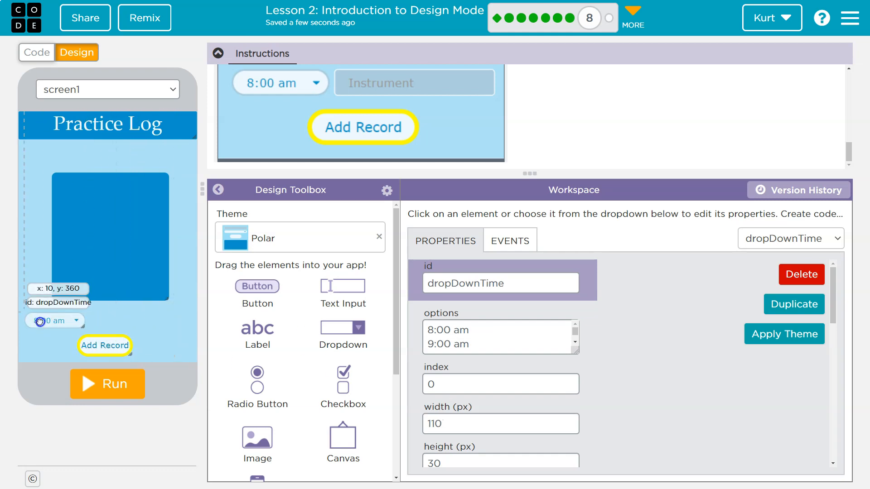
{"action": "mouse_move", "coordinate": [335, 172]}
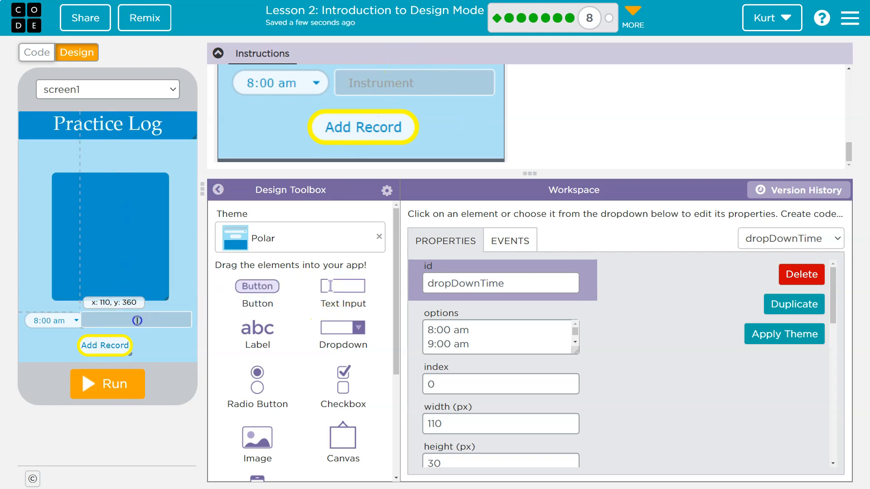
Place a text input beside the dropdown, named instrumentInput with placeholder Instrument
{"action": "left_click", "coordinate": [136, 320]}
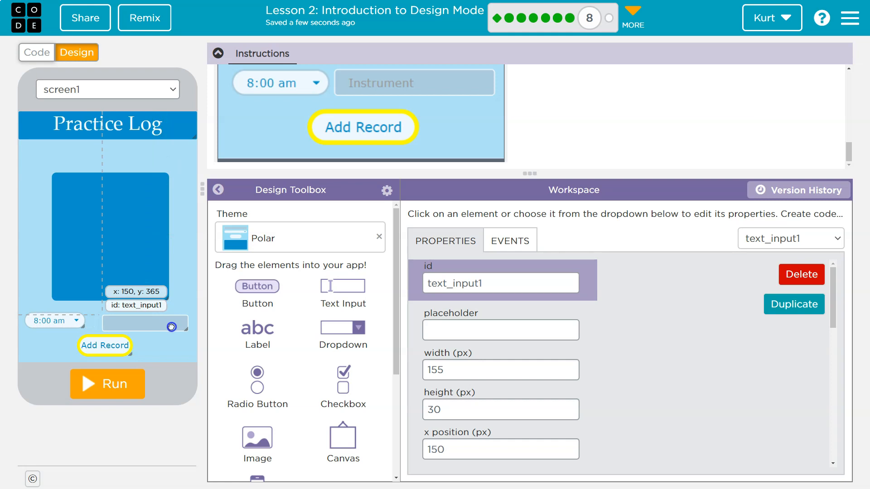
{"action": "triple_click", "coordinate": [500, 283]}
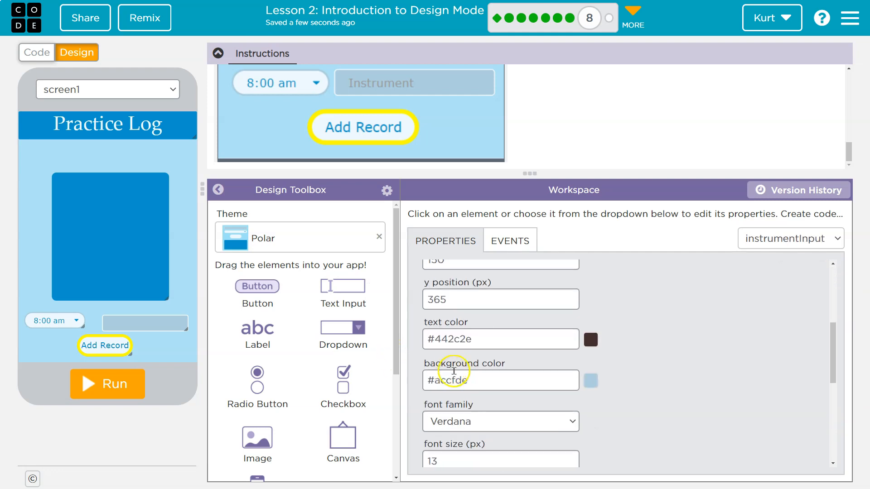
{"action": "scroll", "scroll_direction": "down", "scroll_amount": 3}
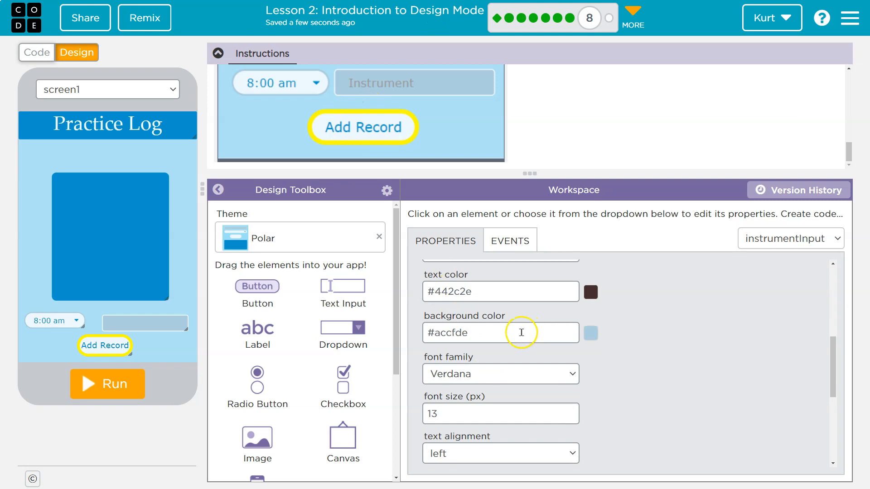
{"action": "scroll", "scroll_direction": "up", "scroll_amount": 3}
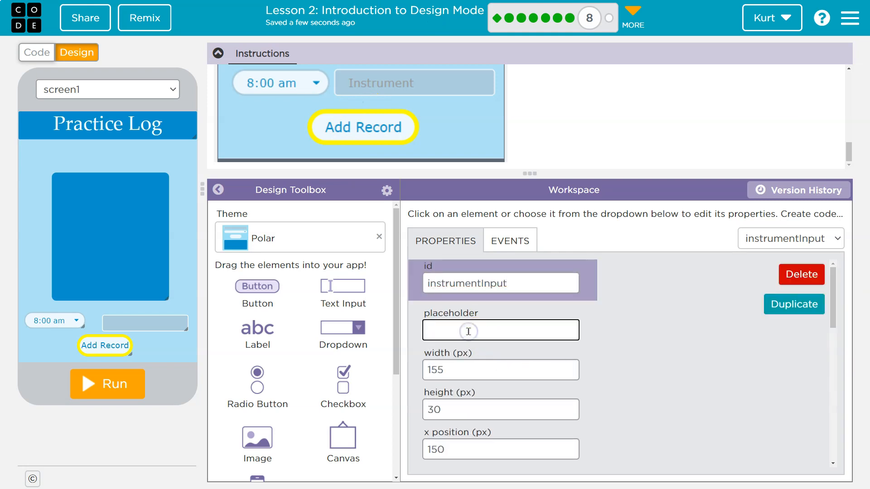
{"action": "type", "text": "Instrument"}
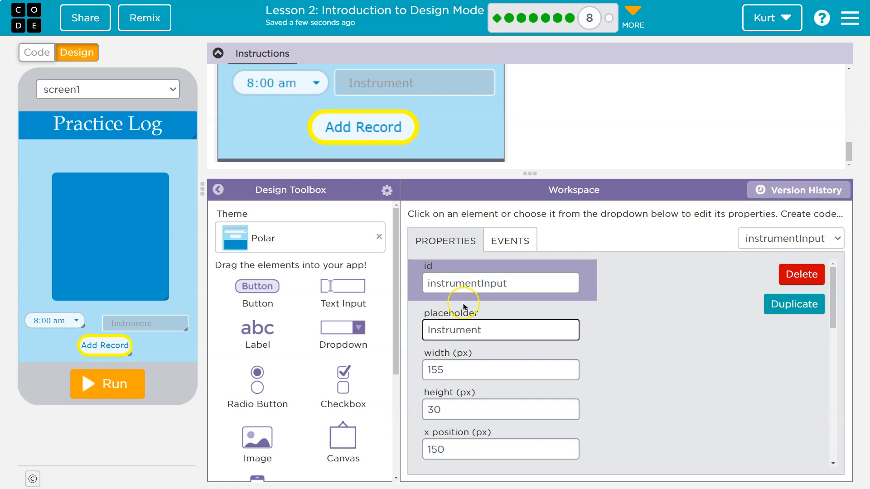
{"action": "mouse_move", "coordinate": [646, 338]}
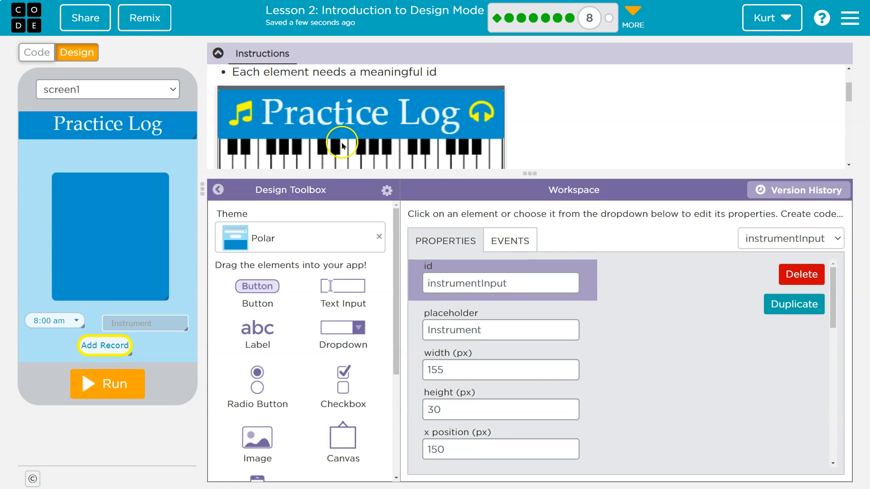
{"action": "scroll", "scroll_direction": "down", "scroll_amount": 3}
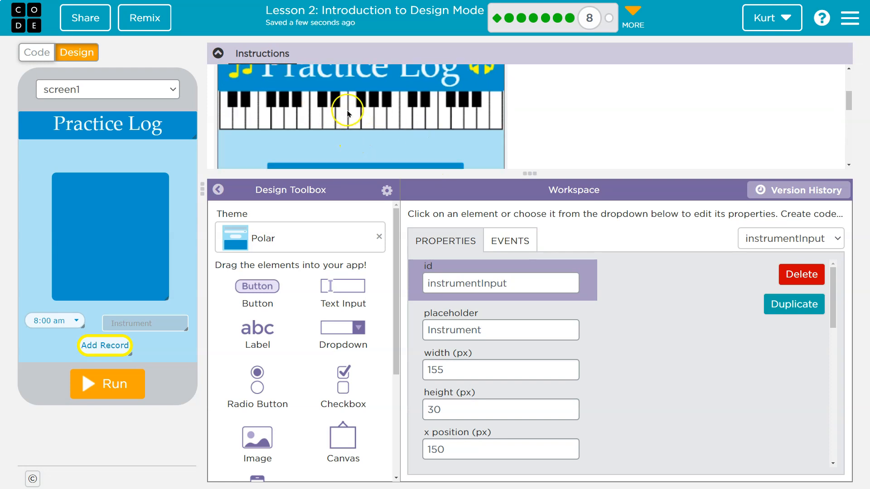
{"action": "scroll", "scroll_direction": "down", "scroll_amount": 3}
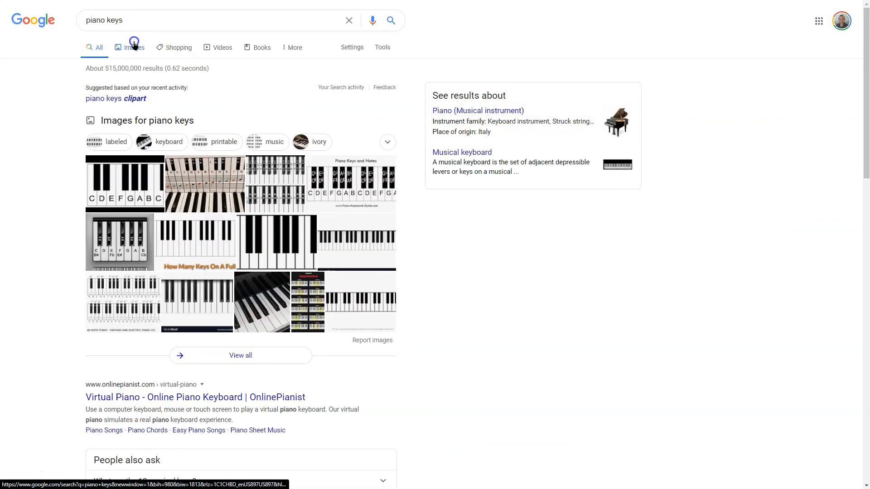
Find the plain 88-key piano image in Google Images and save it as piano_keys.gif
{"action": "left_click", "coordinate": [133, 47]}
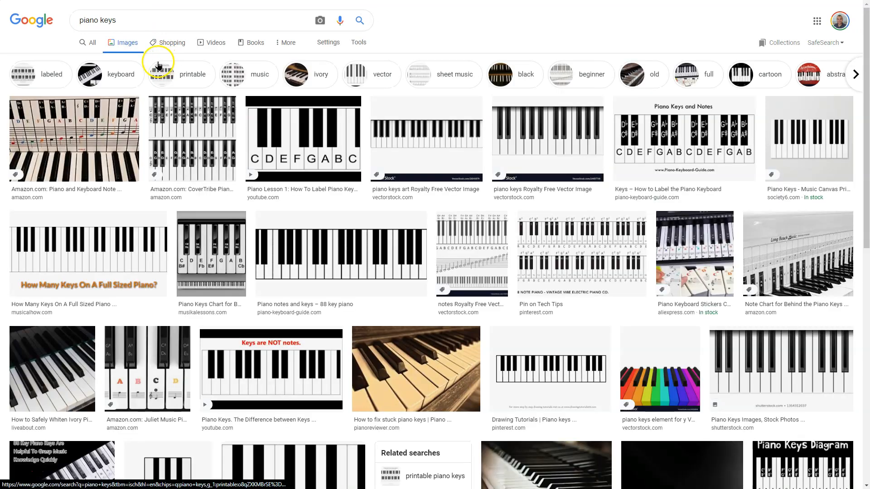
{"action": "mouse_move", "coordinate": [312, 217]}
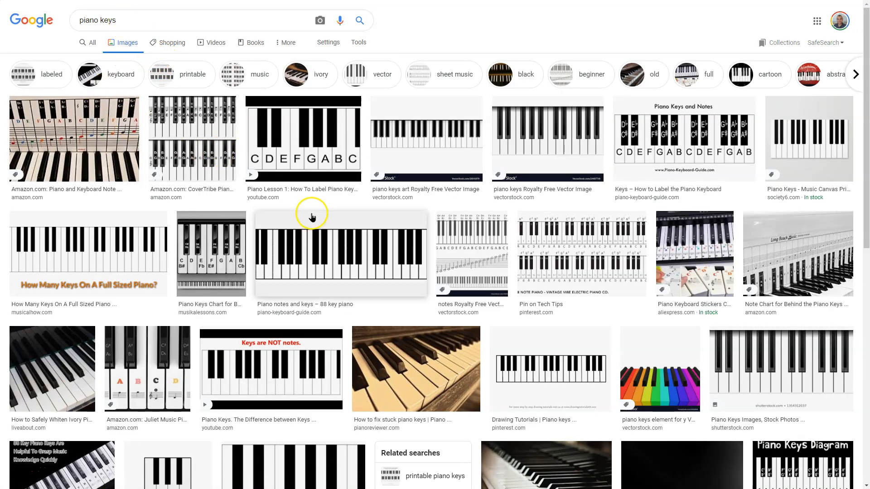
{"action": "left_click", "coordinate": [340, 254]}
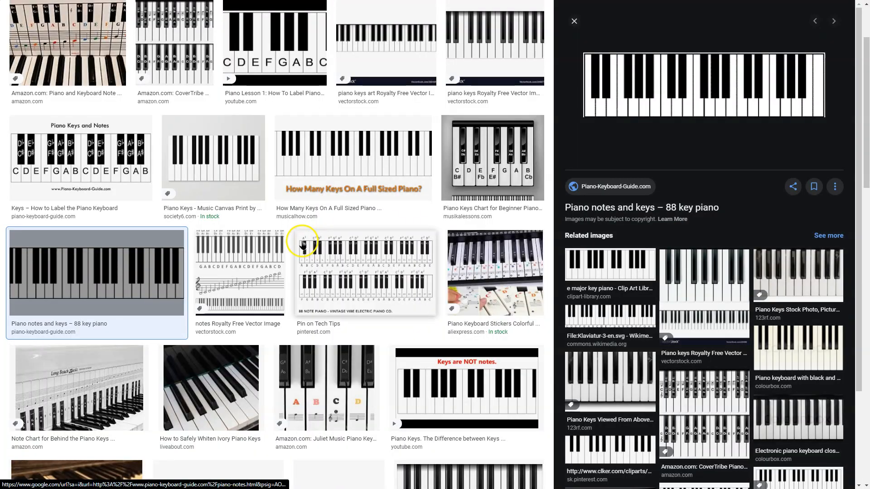
{"action": "mouse_move", "coordinate": [686, 88]}
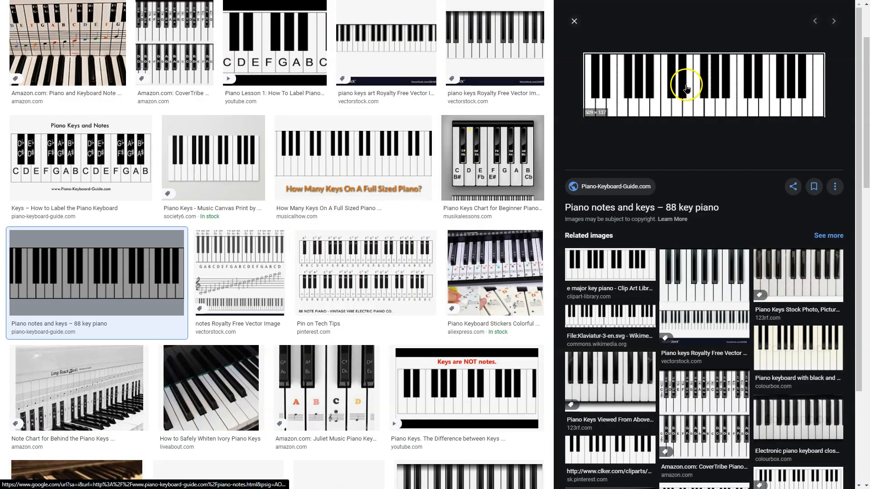
{"action": "right_click", "coordinate": [686, 87]}
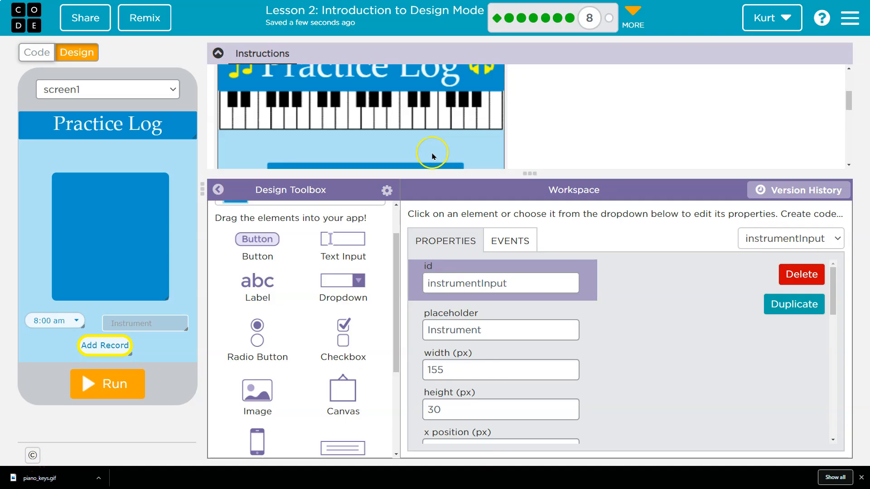
{"action": "mouse_move", "coordinate": [283, 328]}
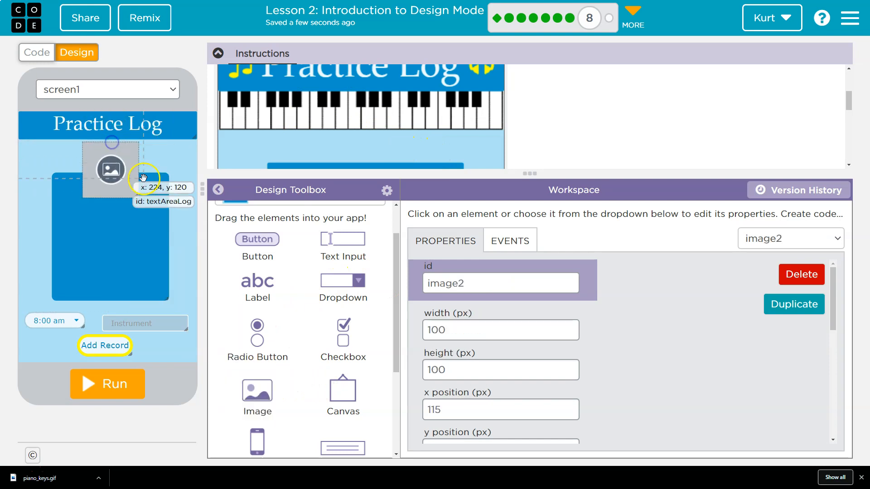
Remove the old piano keyboard clipart asset from the new image's asset chooser
{"action": "scroll", "scroll_direction": "down", "scroll_amount": 3}
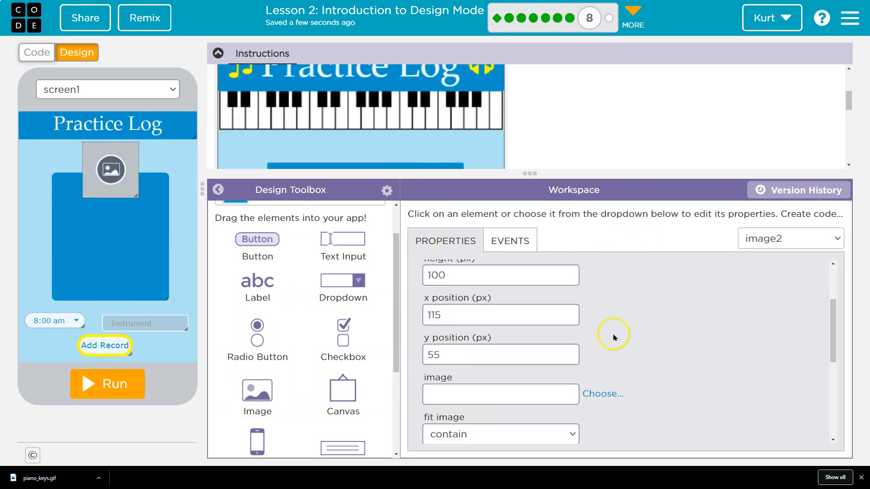
{"action": "left_click", "coordinate": [602, 394]}
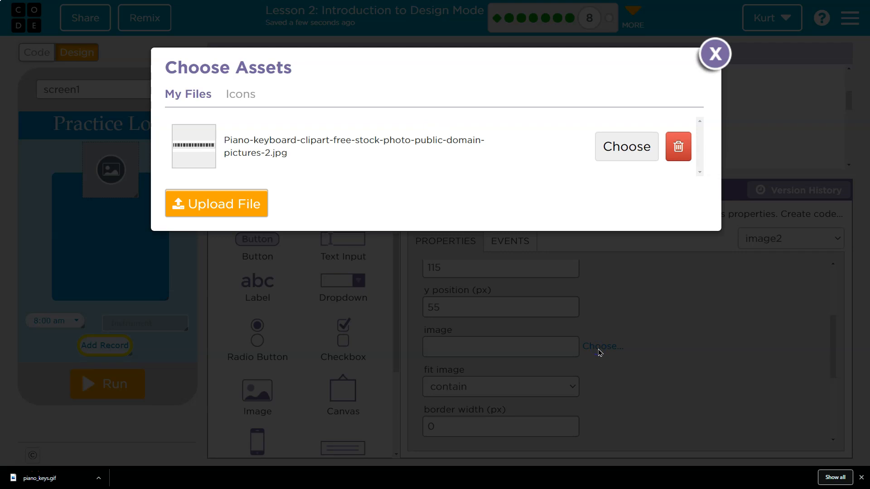
{"action": "left_click", "coordinate": [678, 147]}
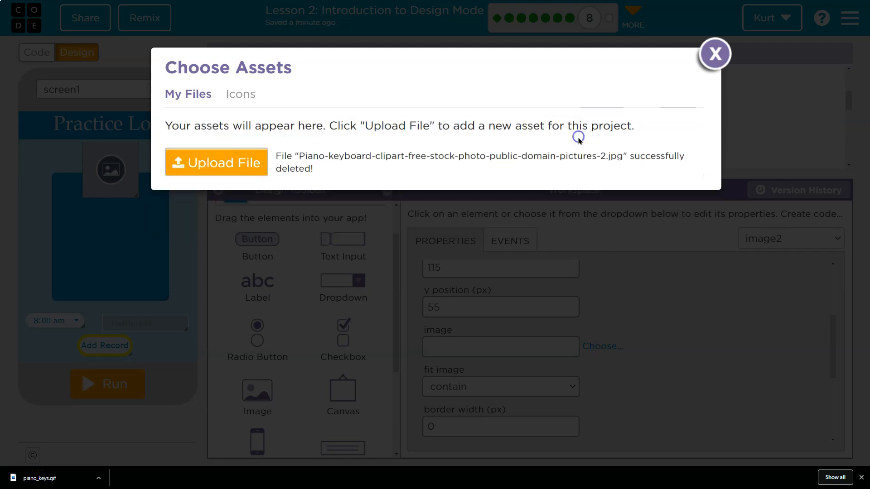
{"action": "left_click", "coordinate": [715, 54]}
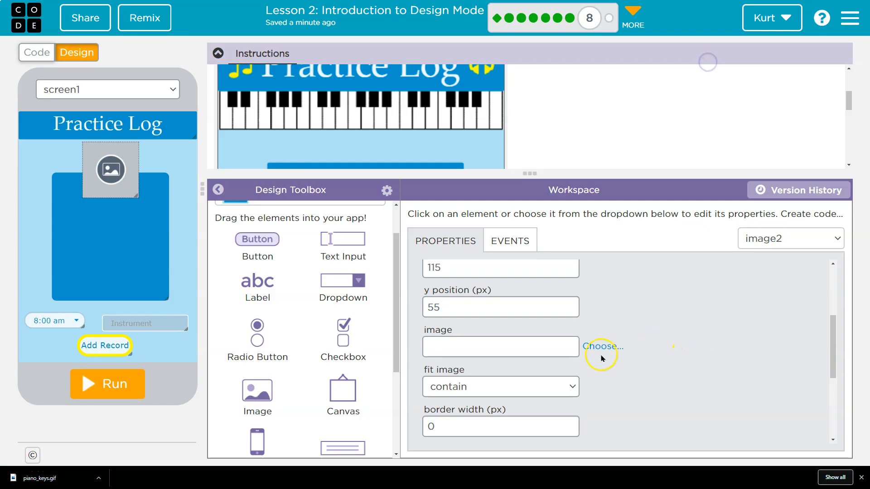
Upload piano_keys.gif and use it as the picture for image2
{"action": "left_click", "coordinate": [602, 346]}
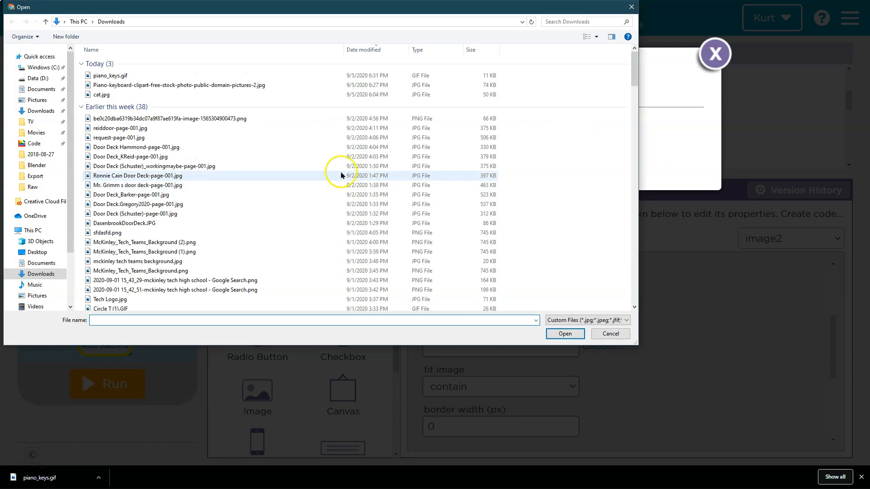
{"action": "left_click", "coordinate": [565, 334]}
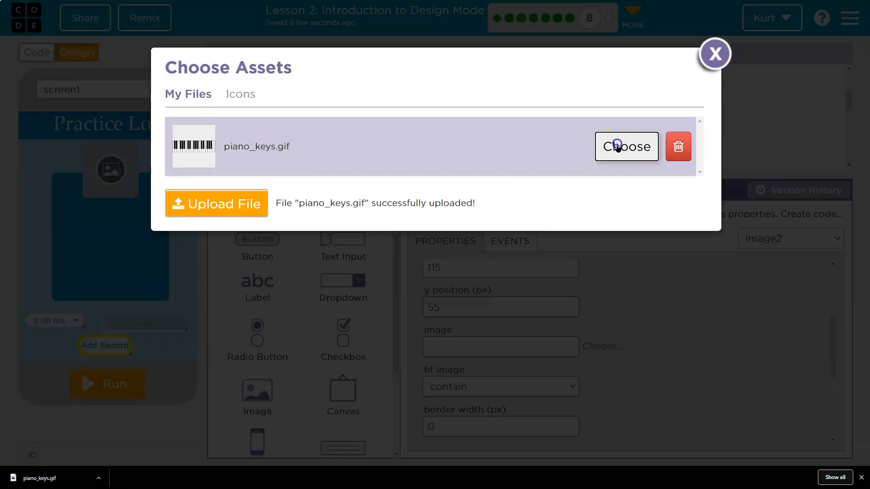
{"action": "left_click", "coordinate": [627, 147]}
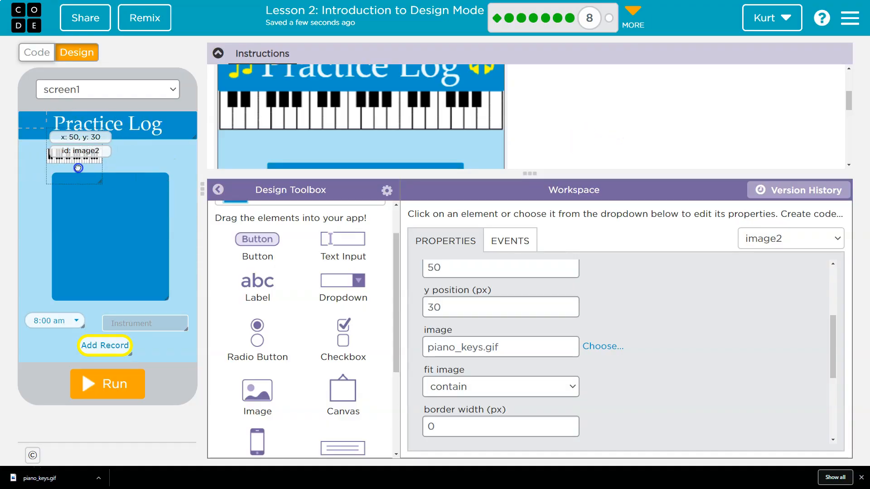
Move the piano keys image to x 0, y 0 and stretch it to 330 by 155
{"action": "left_click_drag", "start_coordinate": [76, 162], "coordinate": [89, 173]}
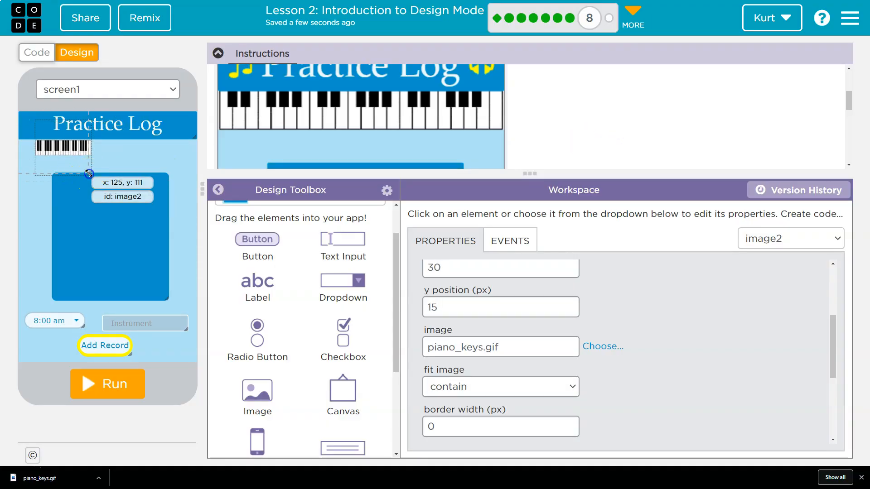
{"action": "left_click_drag", "start_coordinate": [86, 172], "coordinate": [108, 161]}
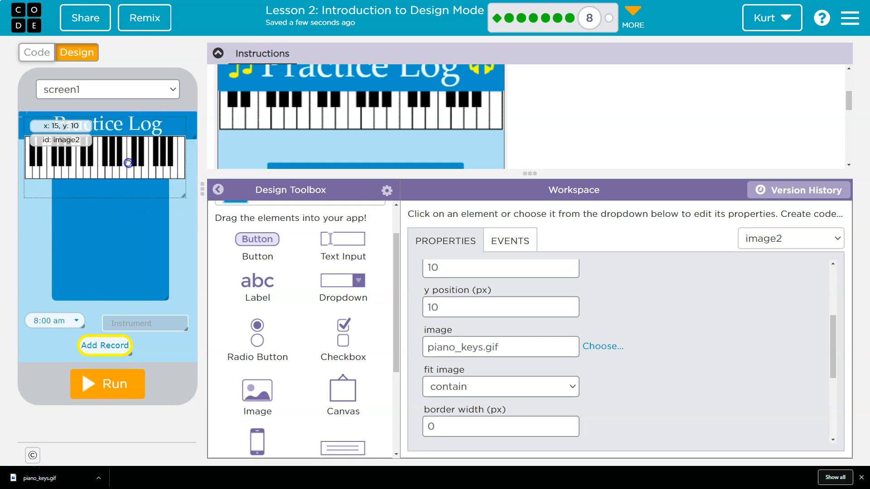
{"action": "left_click_drag", "start_coordinate": [95, 161], "coordinate": [128, 157]}
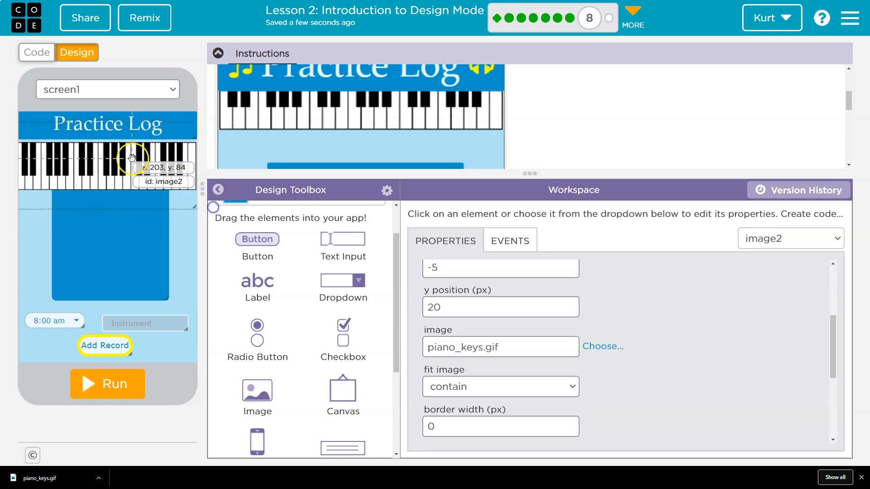
{"action": "left_click_drag", "start_coordinate": [131, 157], "coordinate": [117, 163]}
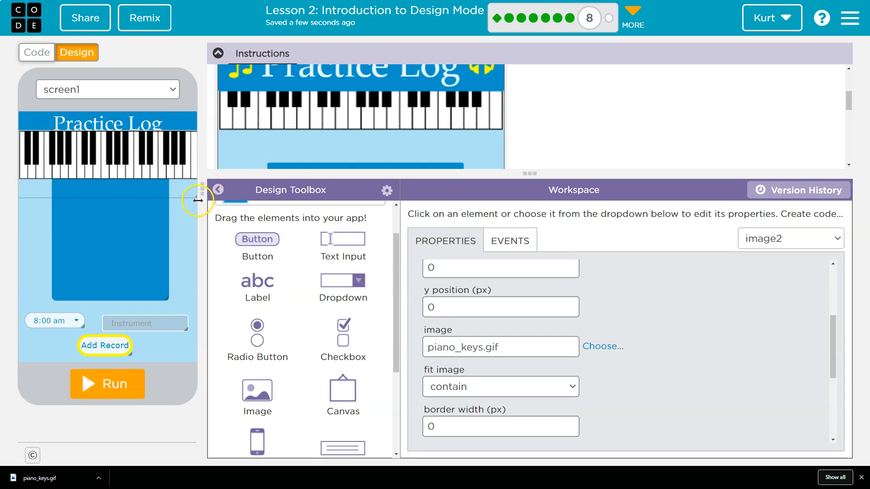
{"action": "left_click_drag", "start_coordinate": [109, 146], "coordinate": [110, 139]}
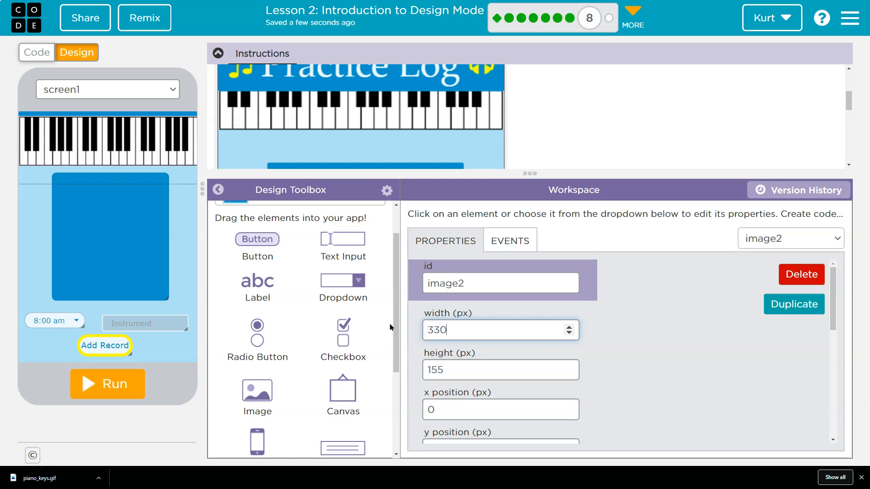
Send the piano keys image to the back layer behind the Practice Log title
{"action": "scroll", "scroll_direction": "down", "scroll_amount": 3}
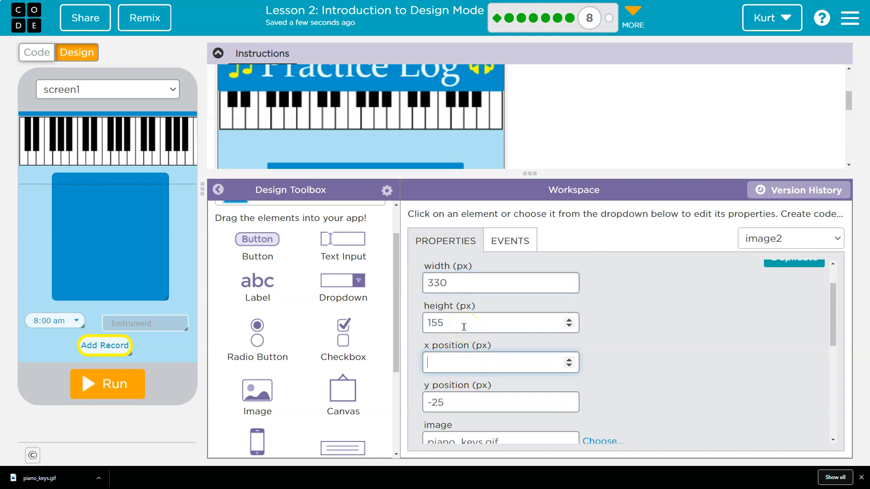
{"action": "type", "text": "5"}
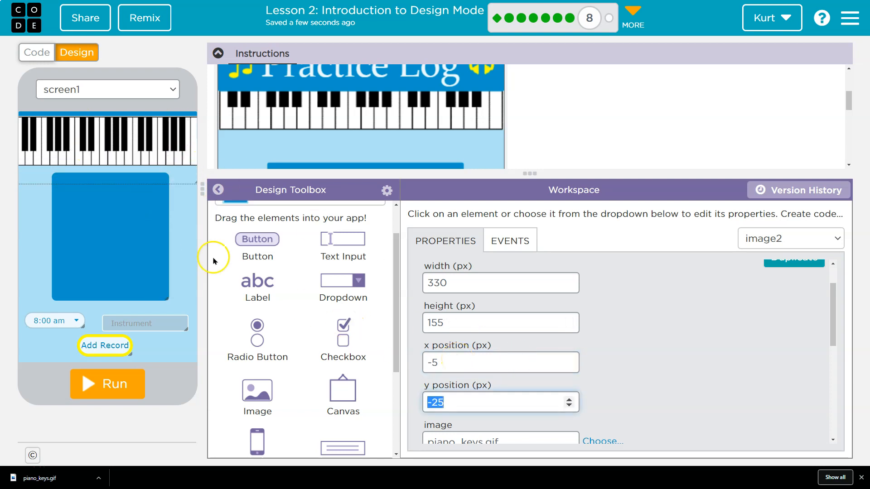
{"action": "scroll", "scroll_direction": "down", "scroll_amount": 3}
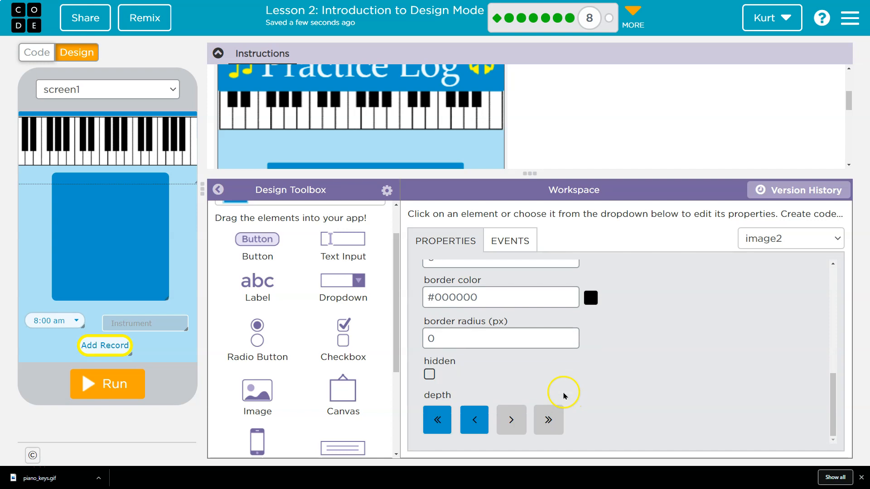
{"action": "left_click", "coordinate": [437, 419]}
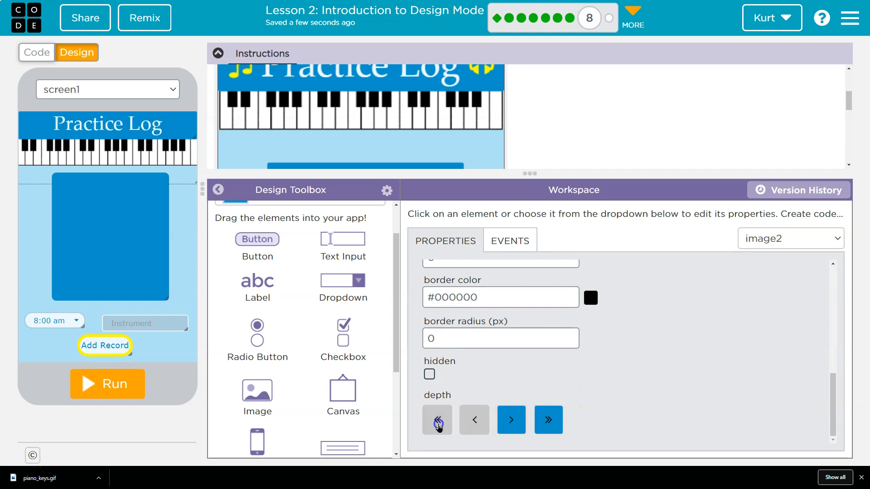
{"action": "mouse_move", "coordinate": [150, 162]}
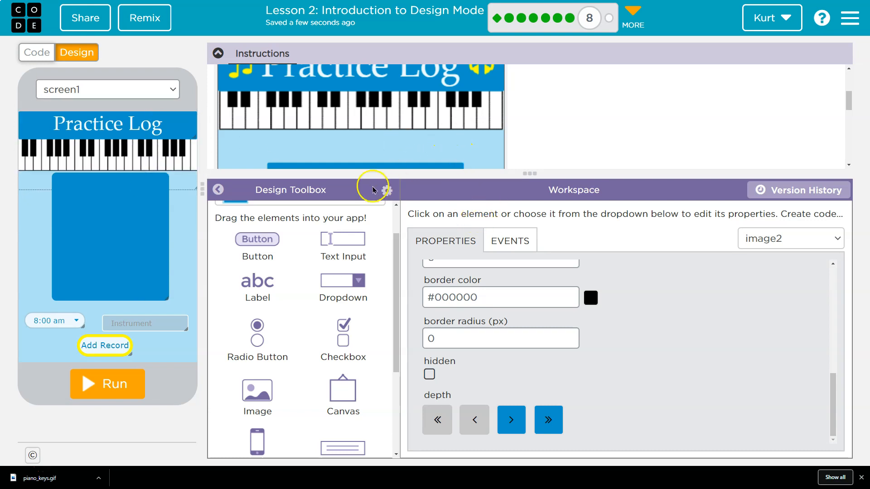
Rename the piano keys image id to pianoPic
{"action": "scroll", "scroll_direction": "up", "scroll_amount": 3}
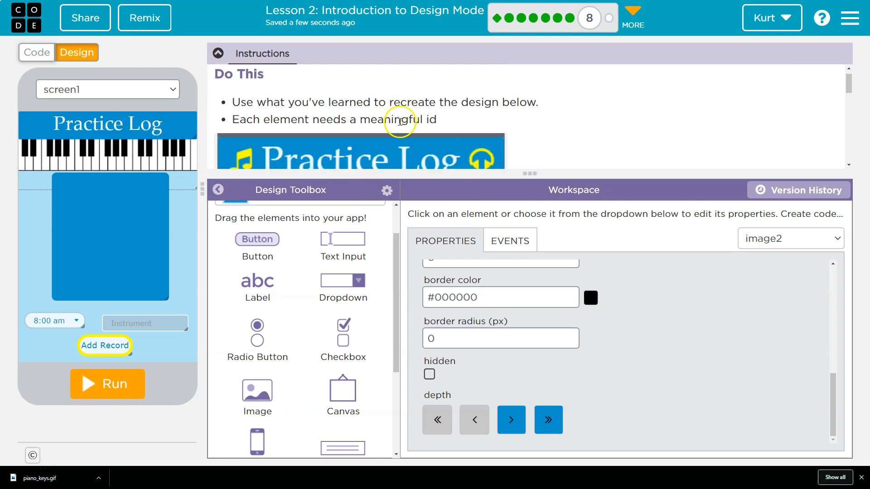
{"action": "mouse_move", "coordinate": [269, 400]}
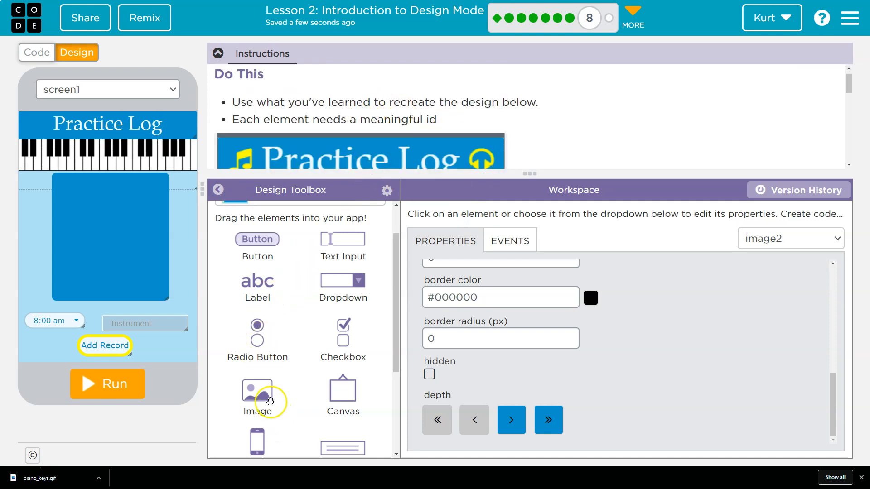
{"action": "scroll", "scroll_direction": "up", "scroll_amount": 3}
{"action": "type", "text": "P"}
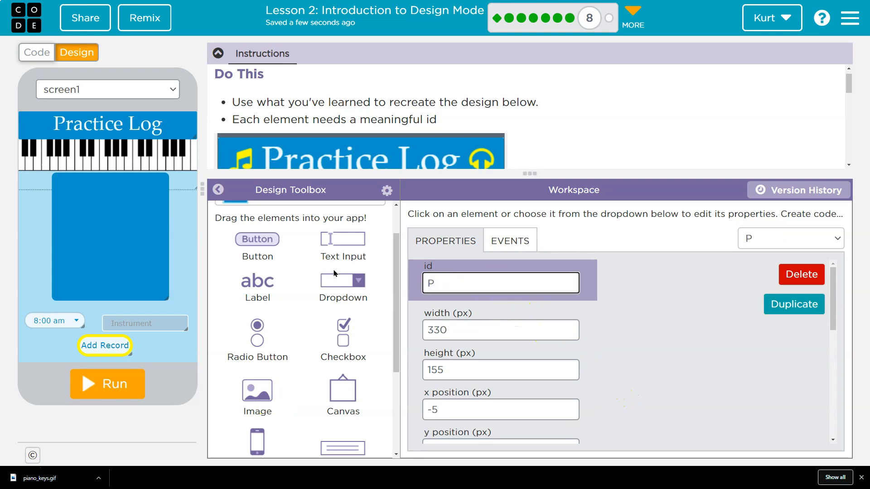
{"action": "type", "text": "iano"}
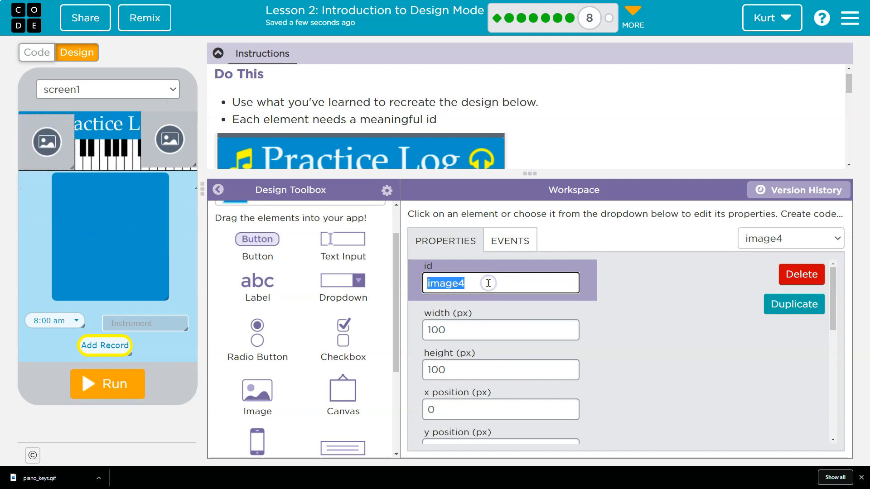
Name the left new image musicIcon and select the right one to name it headphonesIcon
{"action": "type", "text": "musiclc"}
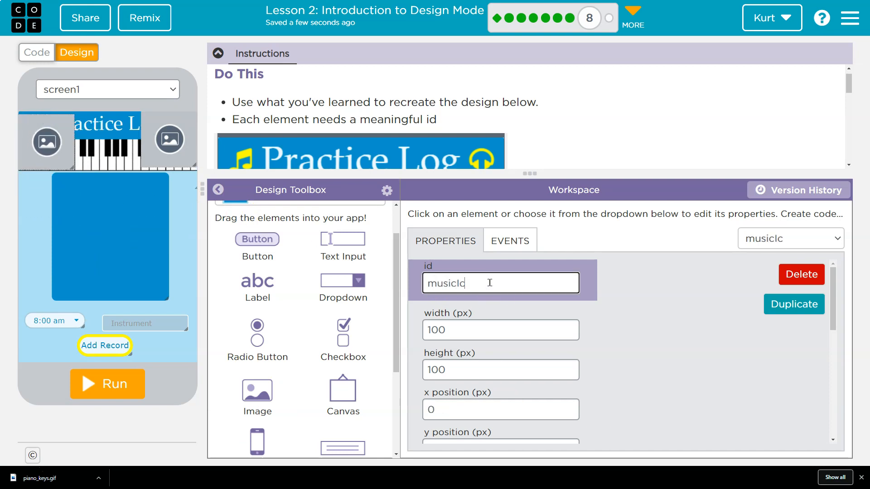
{"action": "left_click", "coordinate": [177, 138]}
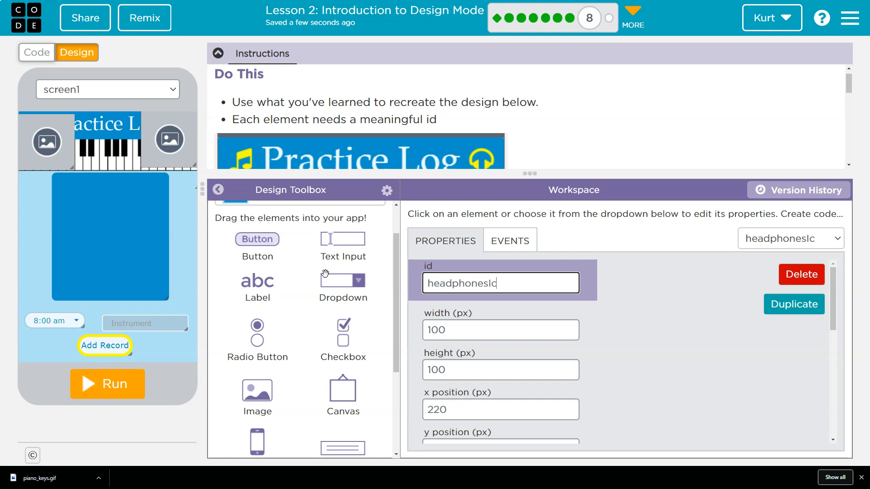
Set headphonesIcon to the built-in headphones icon with yellow icon colour
{"action": "scroll", "scroll_direction": "down", "scroll_amount": 3}
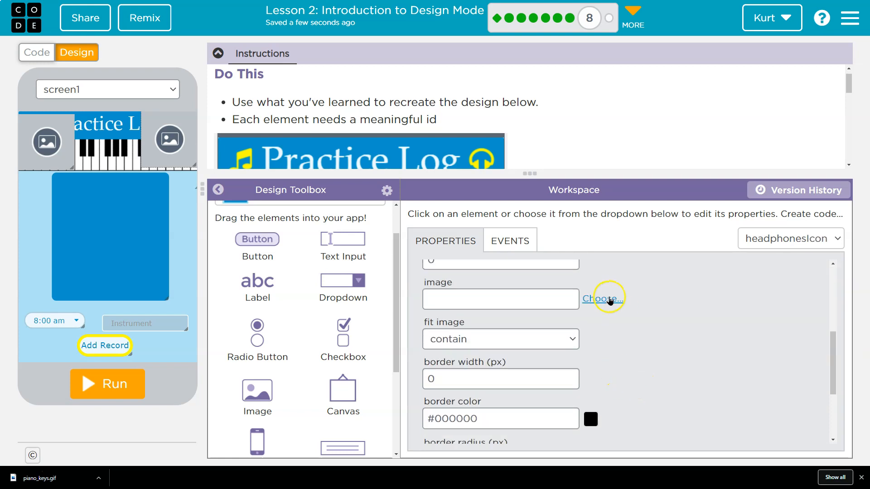
{"action": "left_click", "coordinate": [604, 298]}
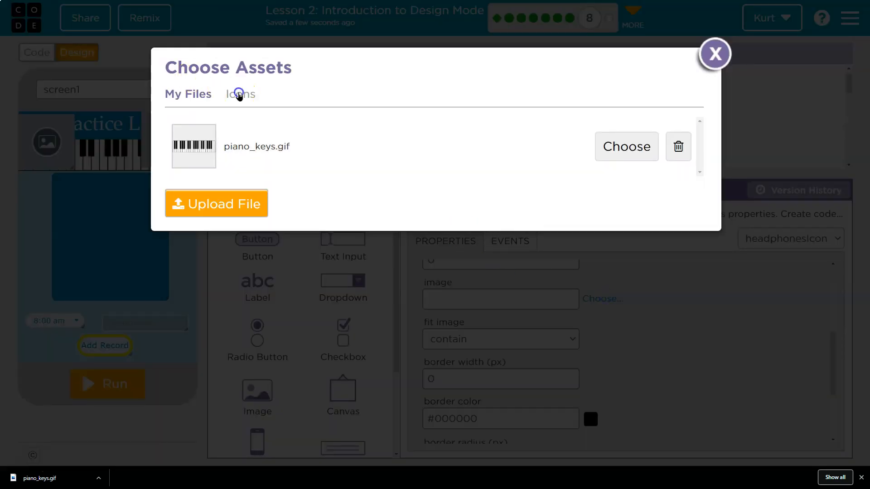
{"action": "left_click", "coordinate": [239, 93]}
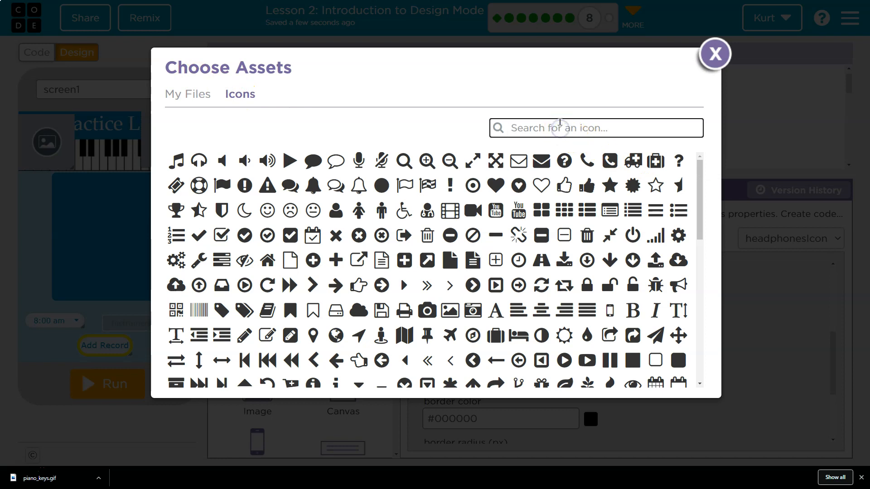
{"action": "left_click", "coordinate": [715, 54]}
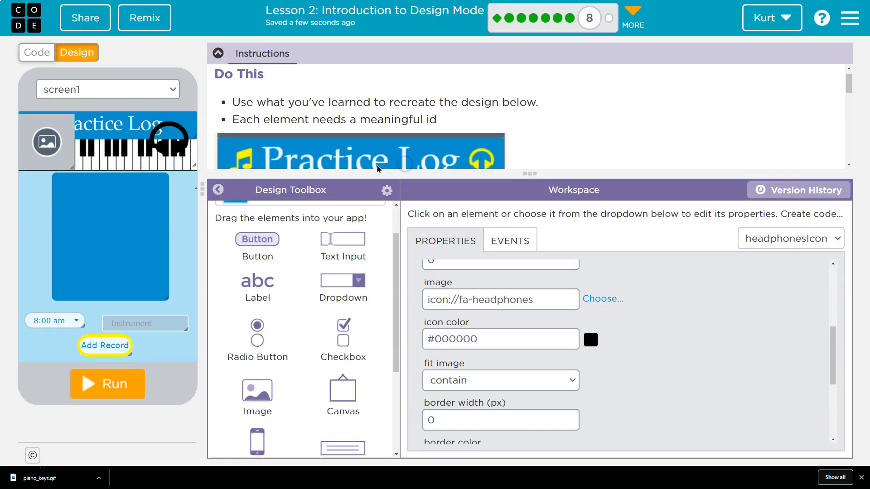
{"action": "triple_click", "coordinate": [499, 339]}
{"action": "type", "text": "yellow"}
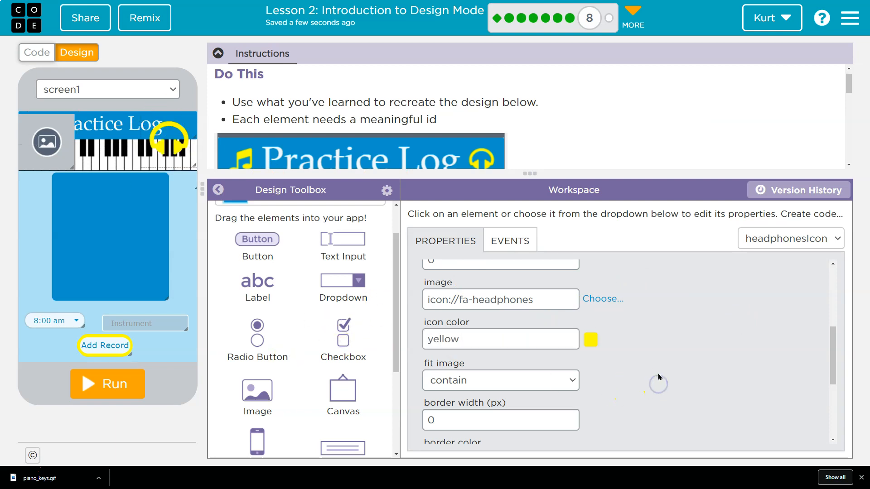
{"action": "mouse_move", "coordinate": [158, 138]}
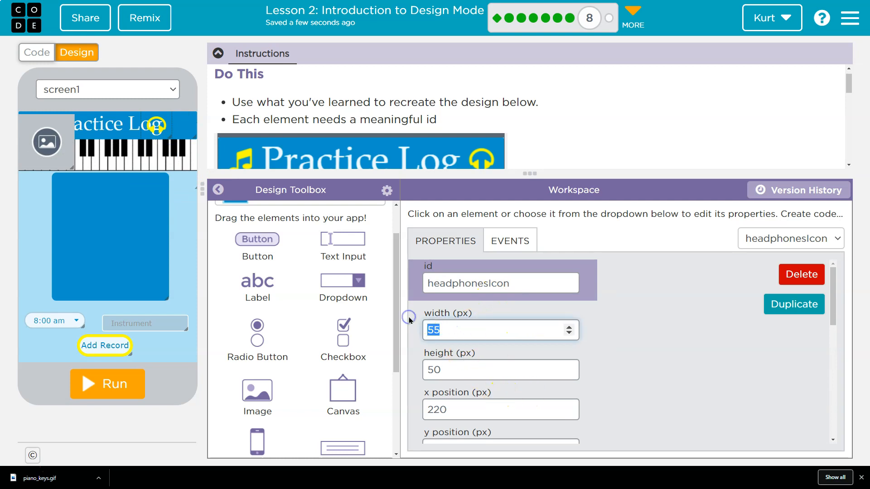
Move the headphones icon to the right end of the title banner
{"action": "left_click_drag", "start_coordinate": [155, 127], "coordinate": [169, 129]}
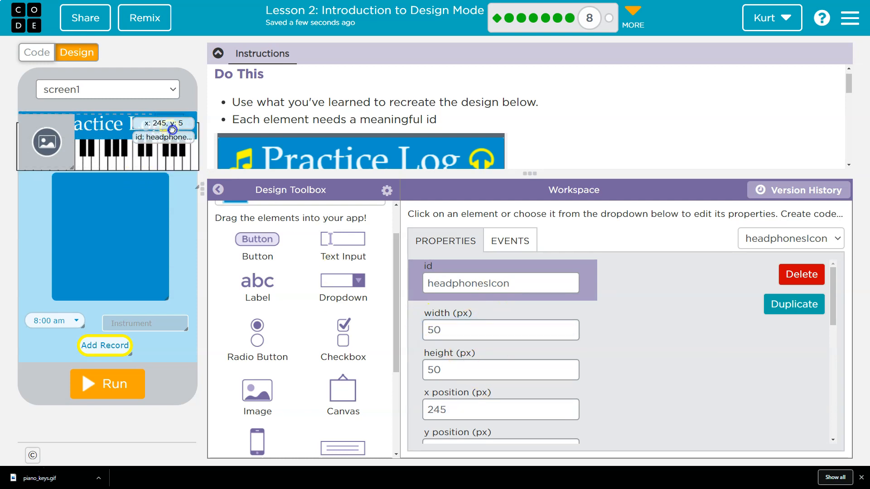
{"action": "left_click_drag", "start_coordinate": [173, 130], "coordinate": [181, 126]}
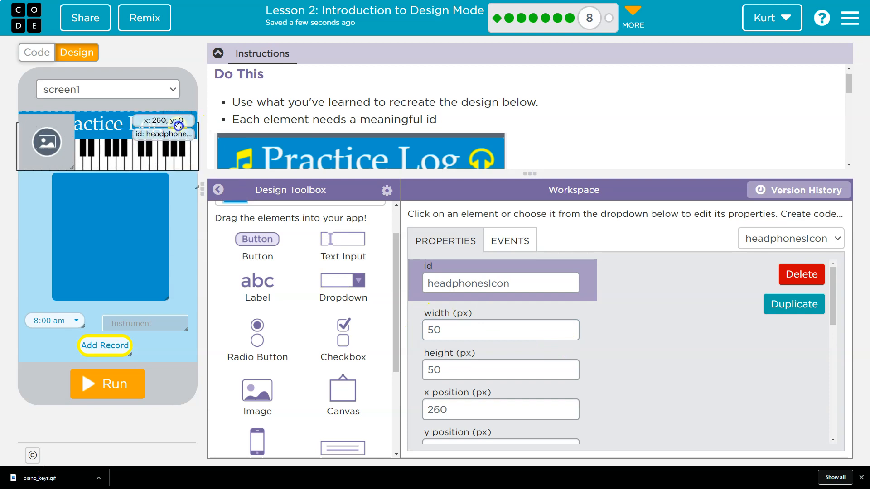
{"action": "left_click", "coordinate": [120, 151]}
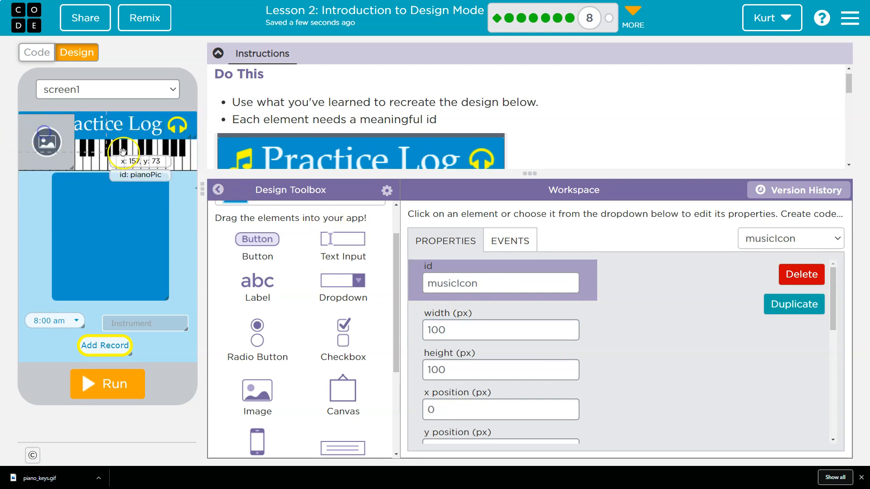
Set musicIcon to the built-in music note icon coloured yellow at the banner's left end
{"action": "left_click", "coordinate": [604, 394]}
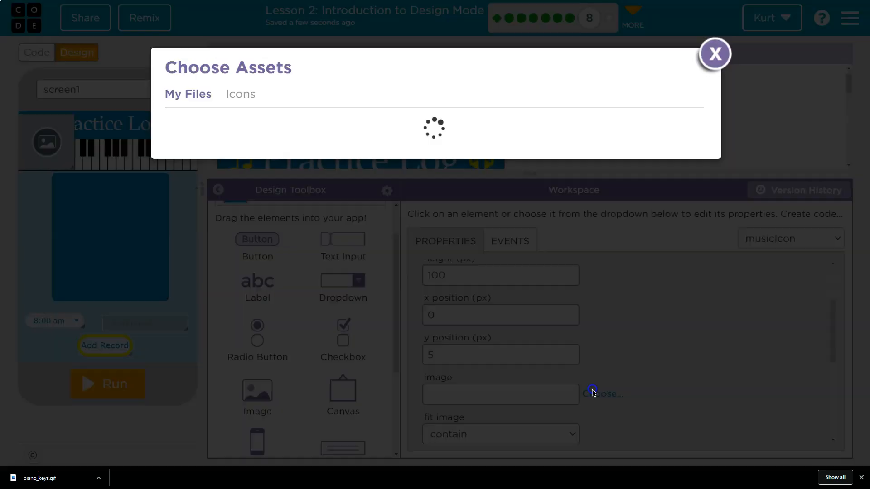
{"action": "left_click", "coordinate": [239, 93]}
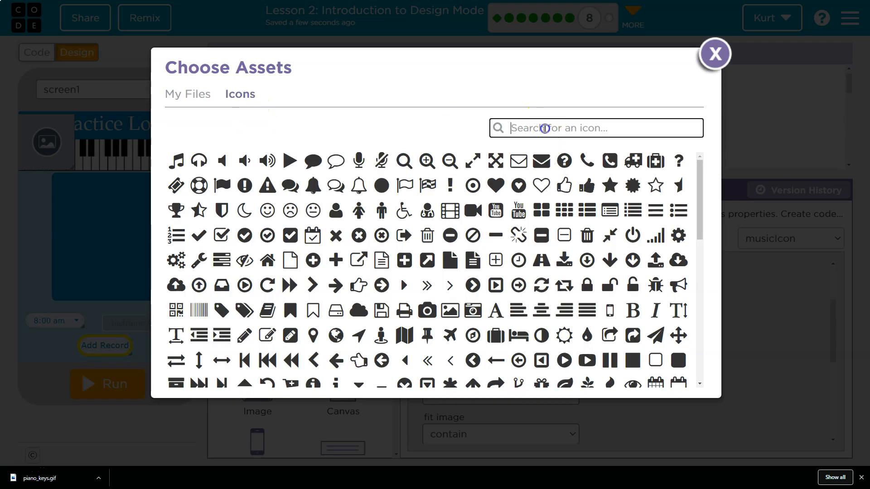
{"action": "type", "text": "mus"}
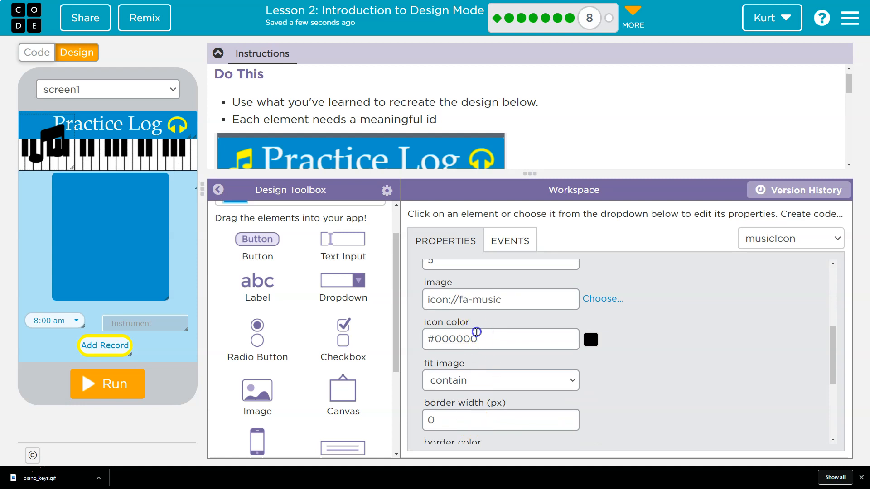
{"action": "type", "text": "yellow"}
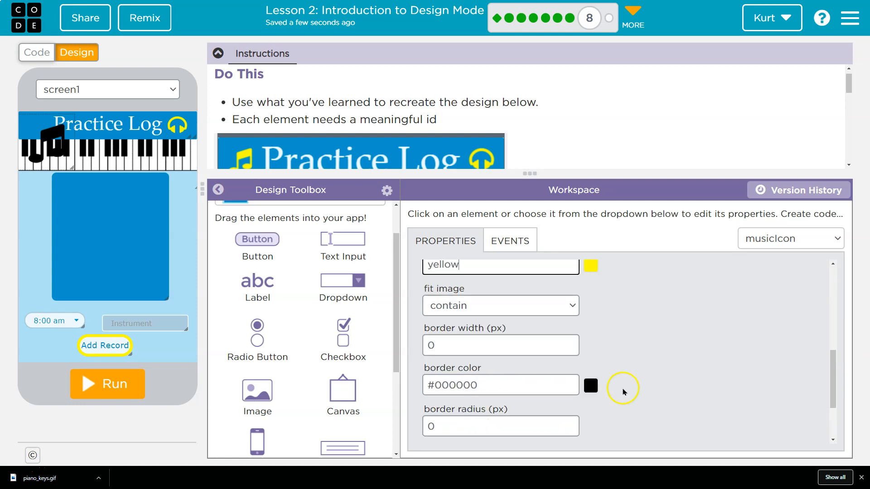
{"action": "scroll", "scroll_direction": "up", "scroll_amount": 3}
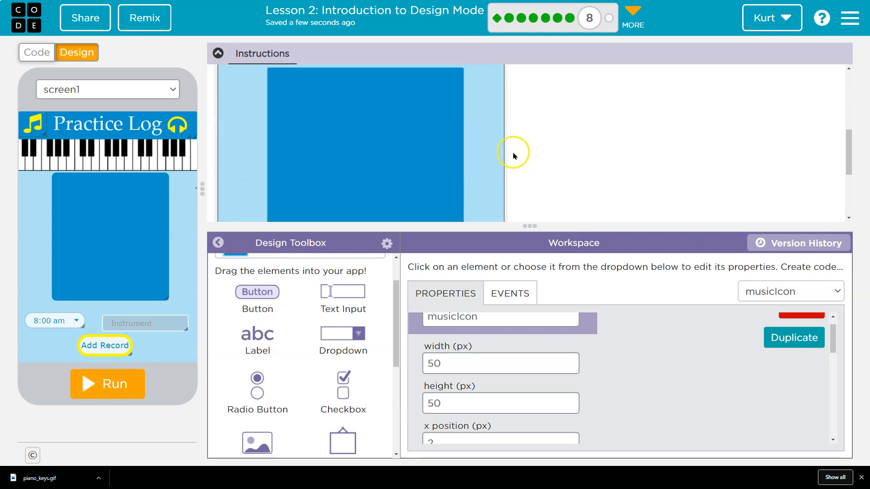
Set pianoPic's y position to 30 so the keyboard sits below the title banner
{"action": "left_click", "coordinate": [361, 153]}
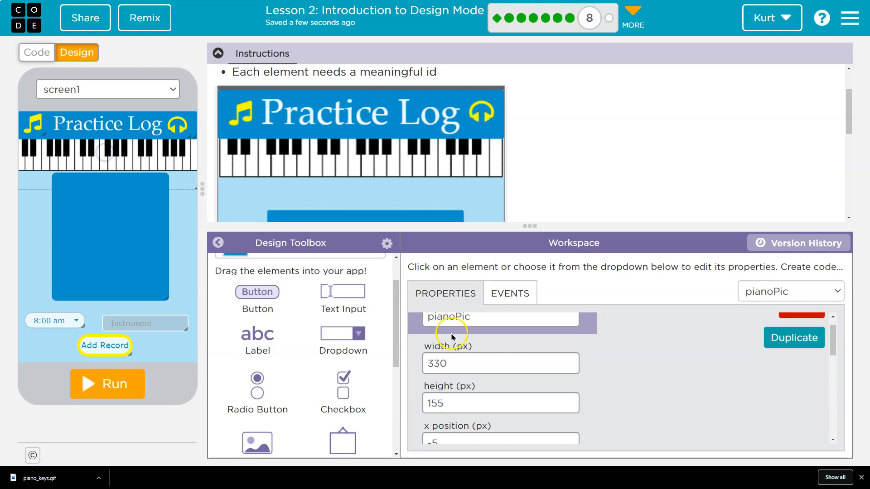
{"action": "scroll", "scroll_direction": "down", "scroll_amount": 3}
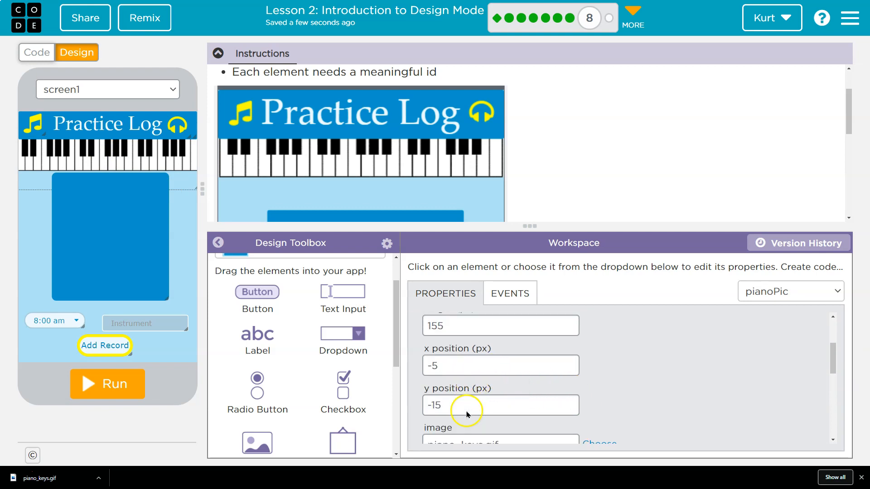
{"action": "left_click", "coordinate": [500, 406]}
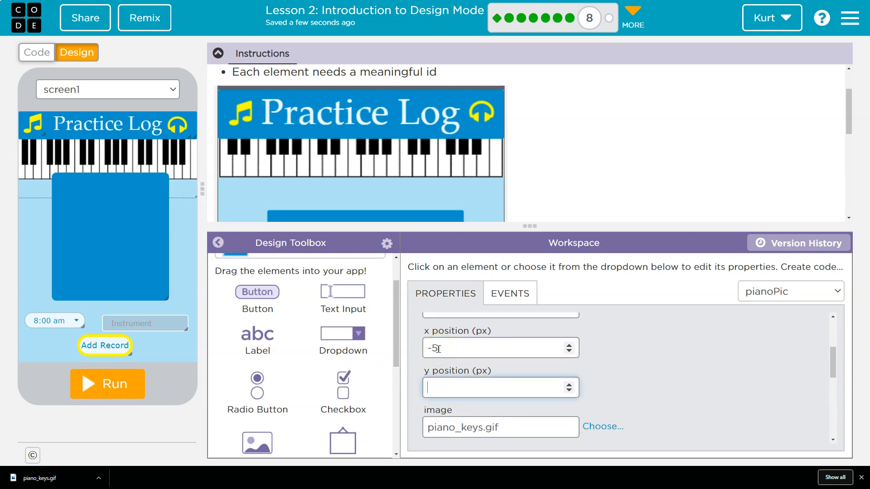
{"action": "type", "text": "30"}
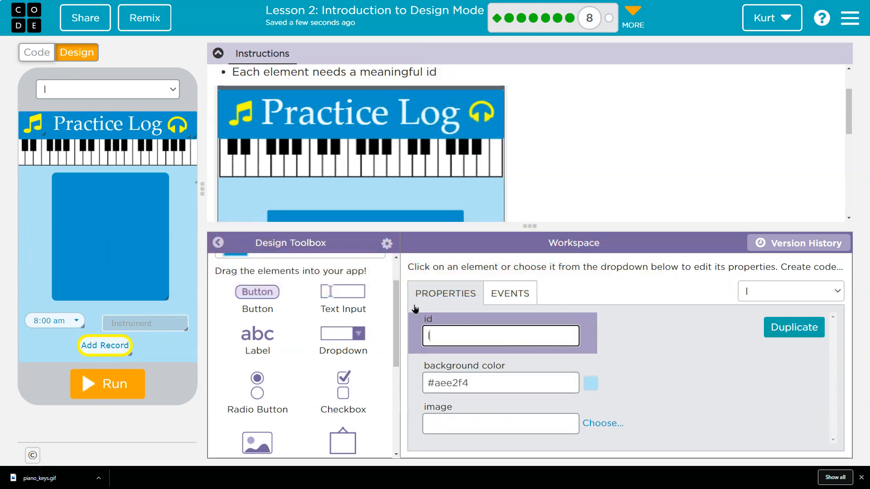
Rename the screen to logScreen, run the app and submit the project
{"action": "type", "text": "logScreen"}
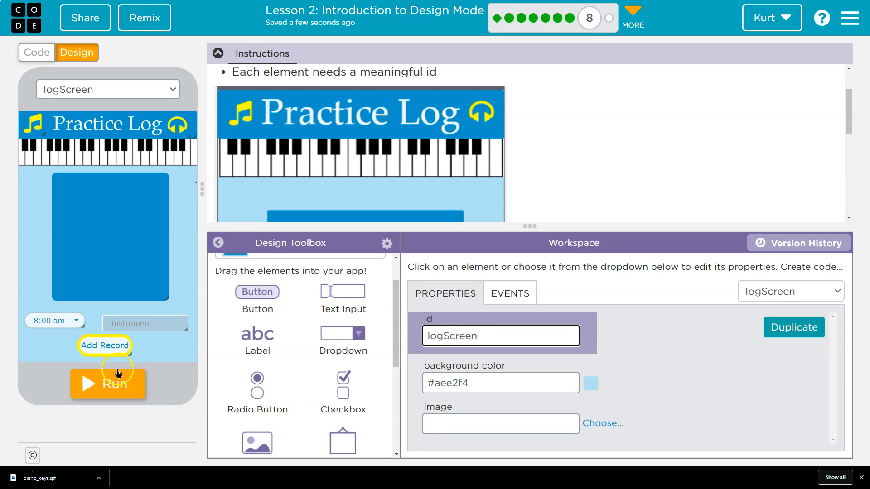
{"action": "left_click", "coordinate": [108, 384]}
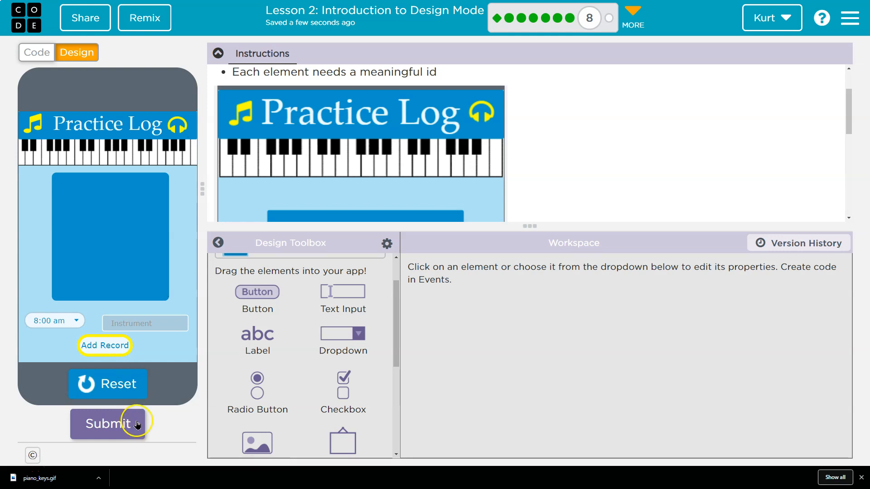
{"action": "left_click", "coordinate": [108, 424]}
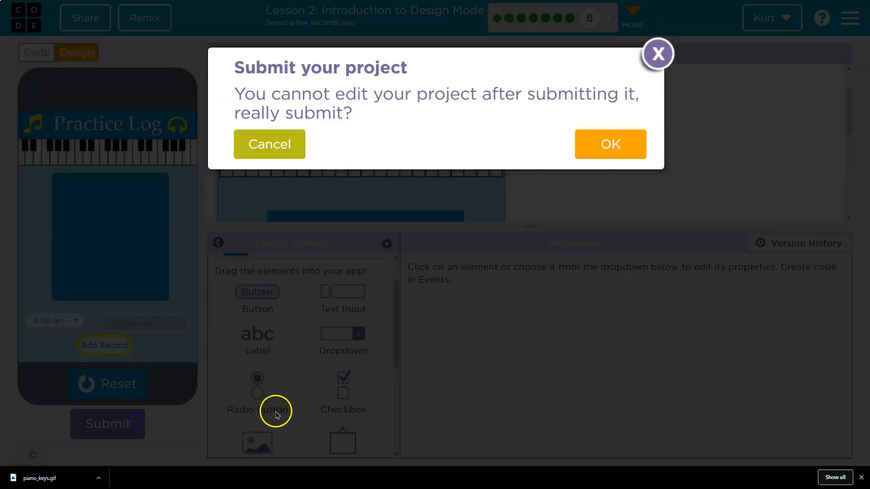